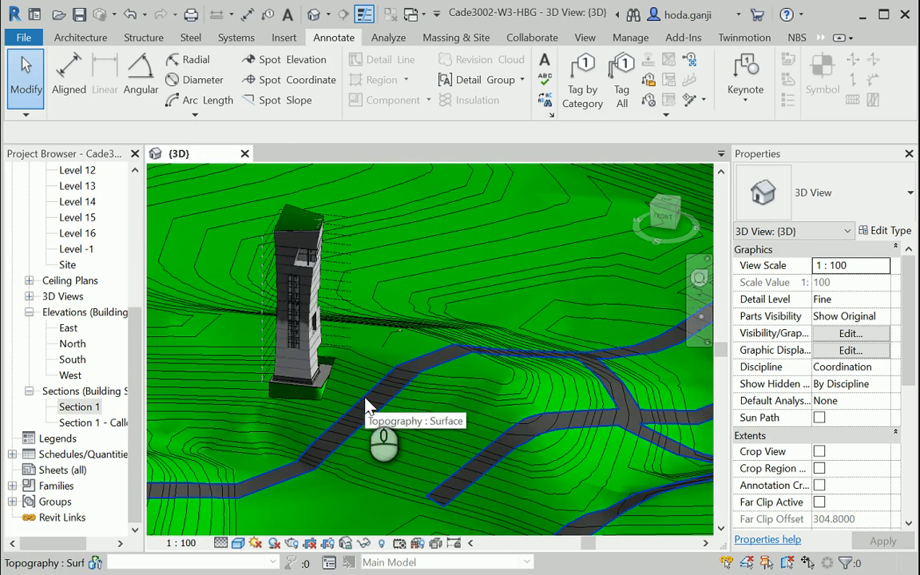
Name the asphalt street toposurface Ex-Street and set its Phase Created to Existing
{"action": "left_click", "coordinate": [369, 402]}
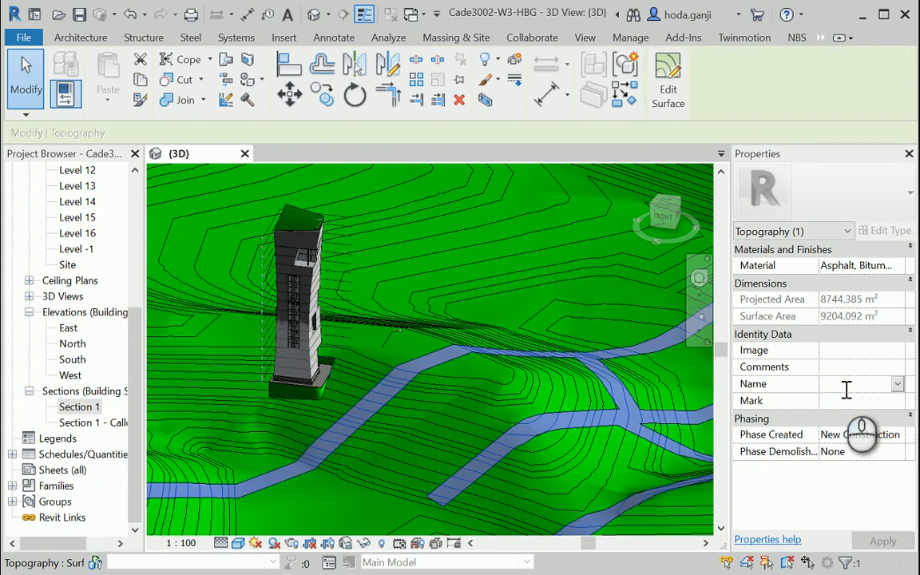
{"action": "type", "text": "E"}
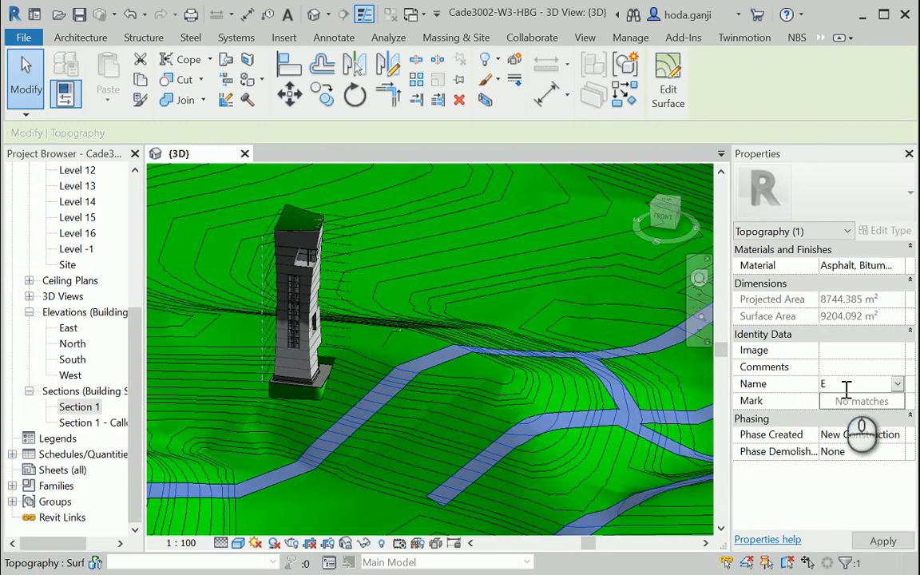
{"action": "type", "text": "x-Street"}
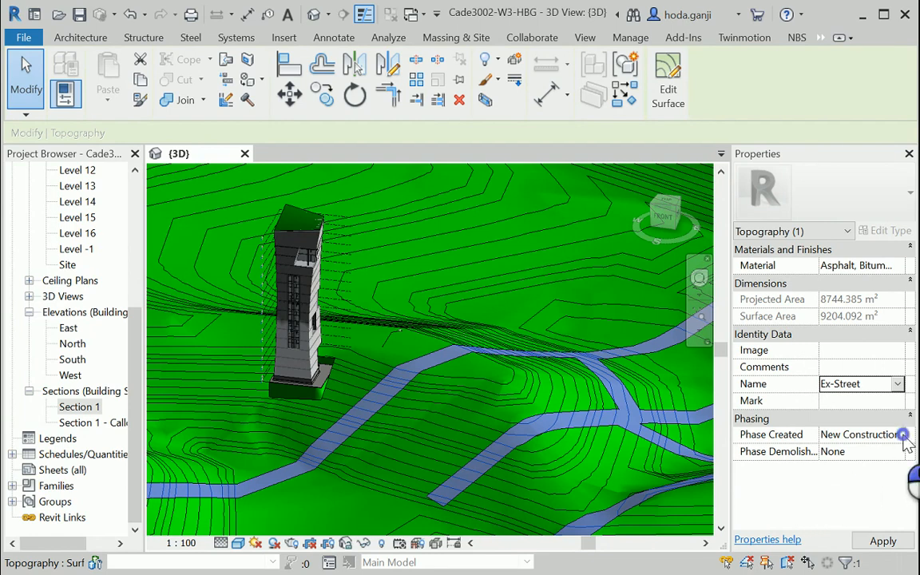
{"action": "left_click", "coordinate": [907, 434]}
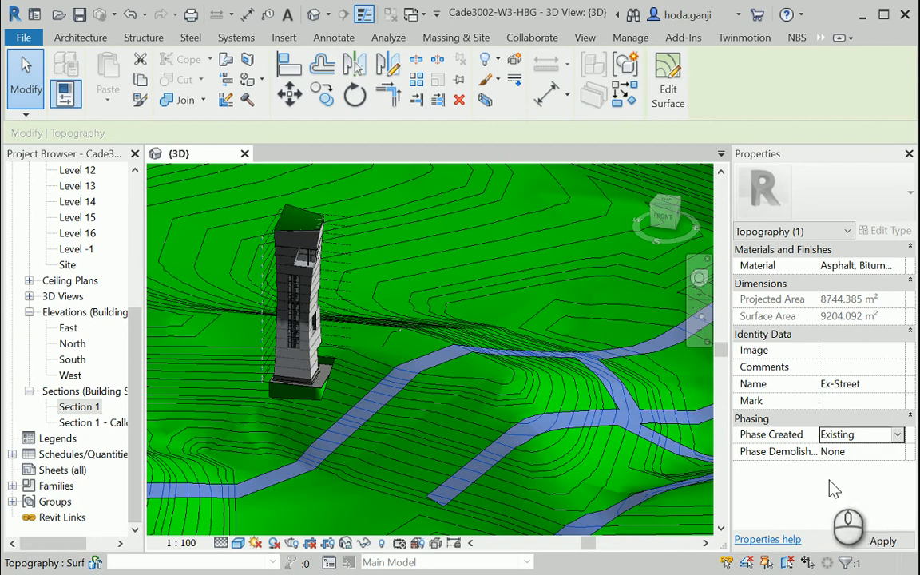
{"action": "mouse_move", "coordinate": [780, 455]}
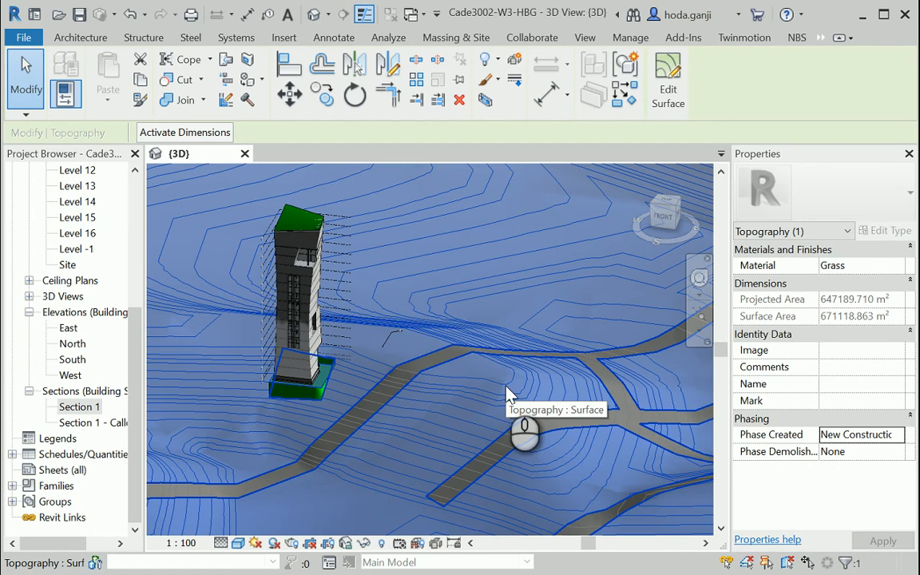
{"action": "mouse_move", "coordinate": [520, 385]}
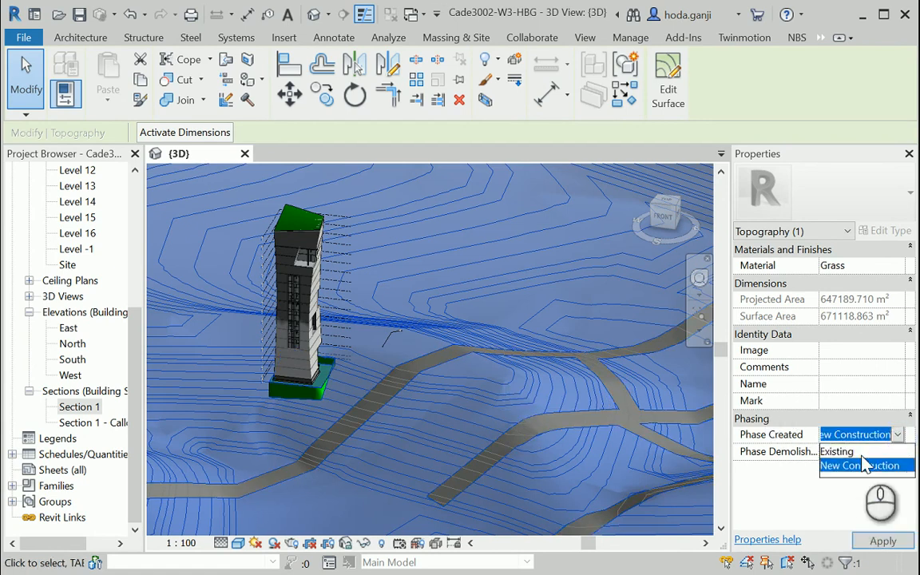
Set the grass toposurface's Phase Created to Existing and begin its name with 'ex-'
{"action": "left_click", "coordinate": [854, 452]}
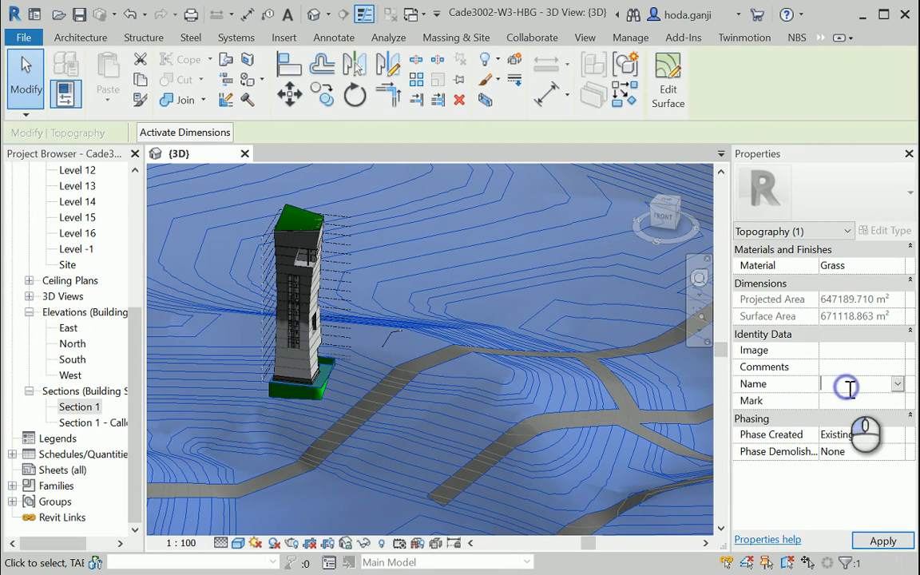
{"action": "type", "text": "ex"}
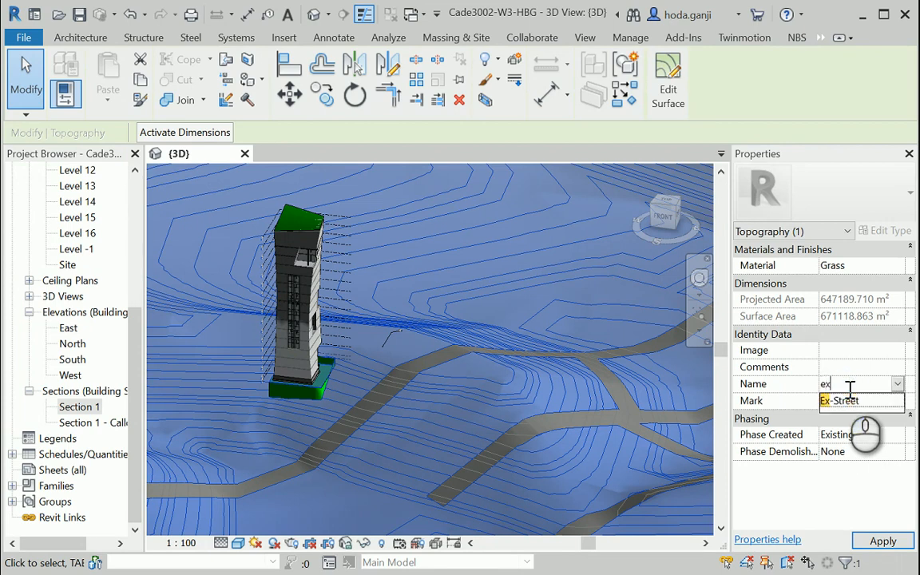
{"action": "type", "text": "-"}
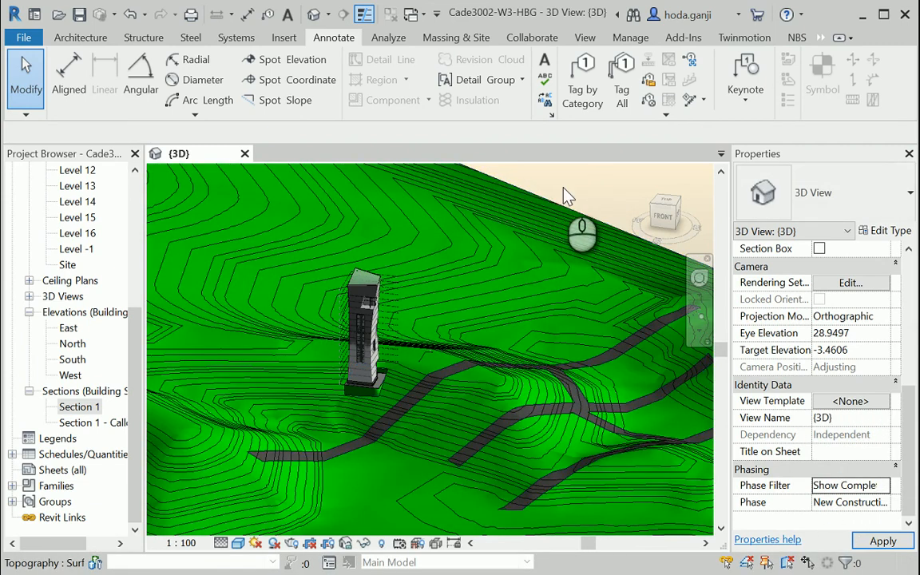
Select the small 441 m² toposurface at the base of the tower
{"action": "left_click_drag", "start_coordinate": [581, 230], "coordinate": [391, 455]}
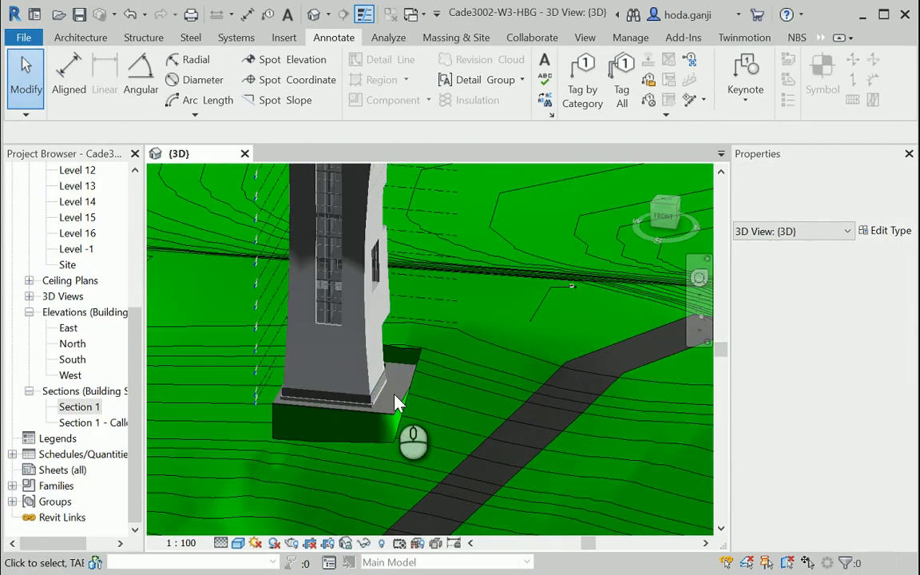
{"action": "left_click", "coordinate": [391, 399]}
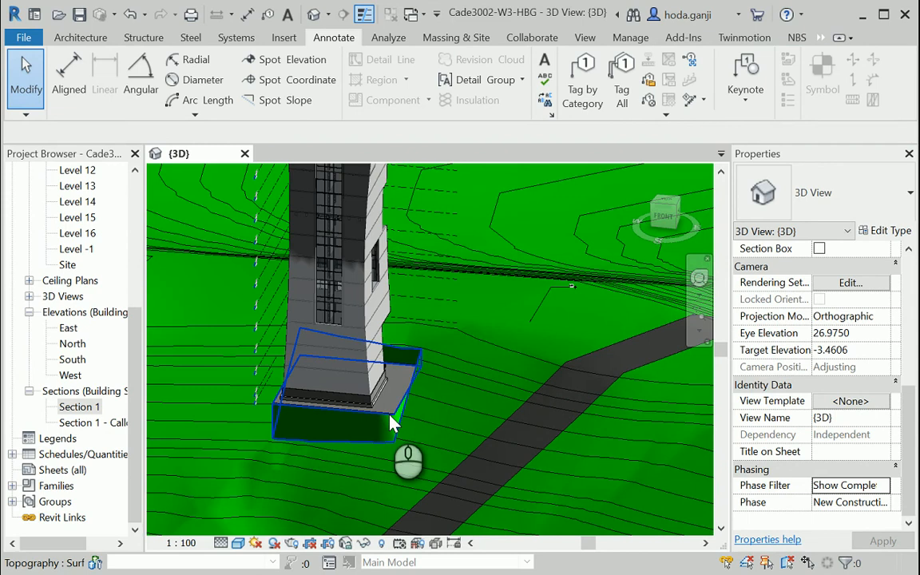
{"action": "left_click", "coordinate": [391, 423]}
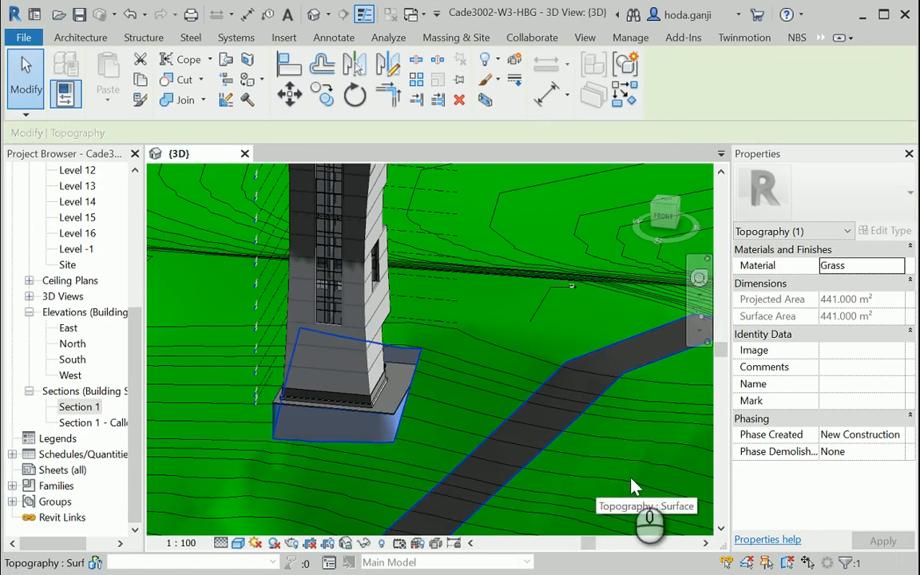
{"action": "mouse_move", "coordinate": [648, 467]}
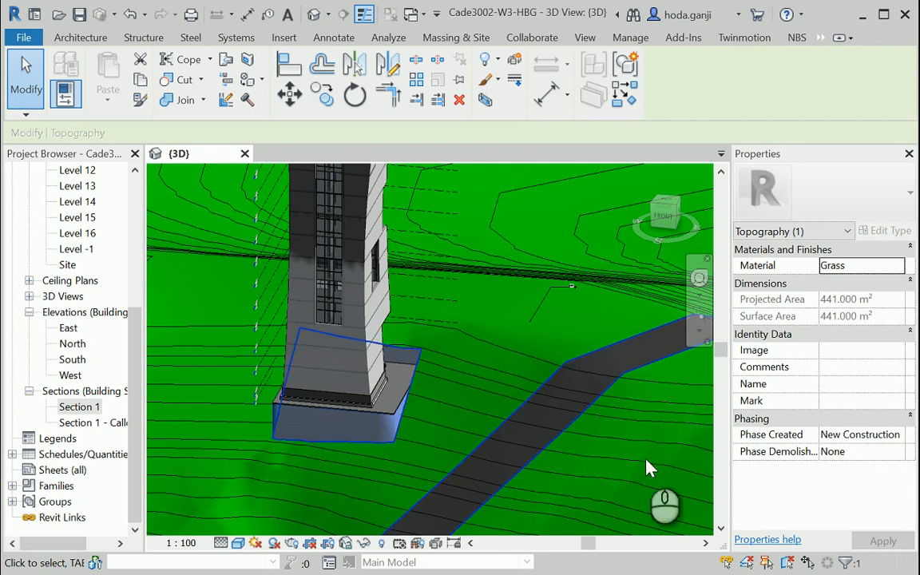
Name the selected toposurface New-excavation in its Name property
{"action": "left_click", "coordinate": [856, 383]}
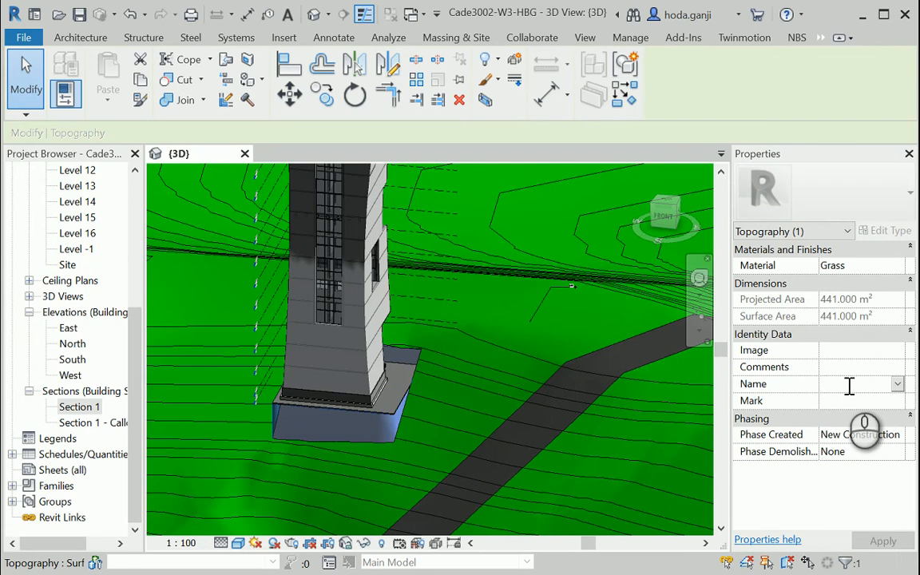
{"action": "type", "text": "New-e"}
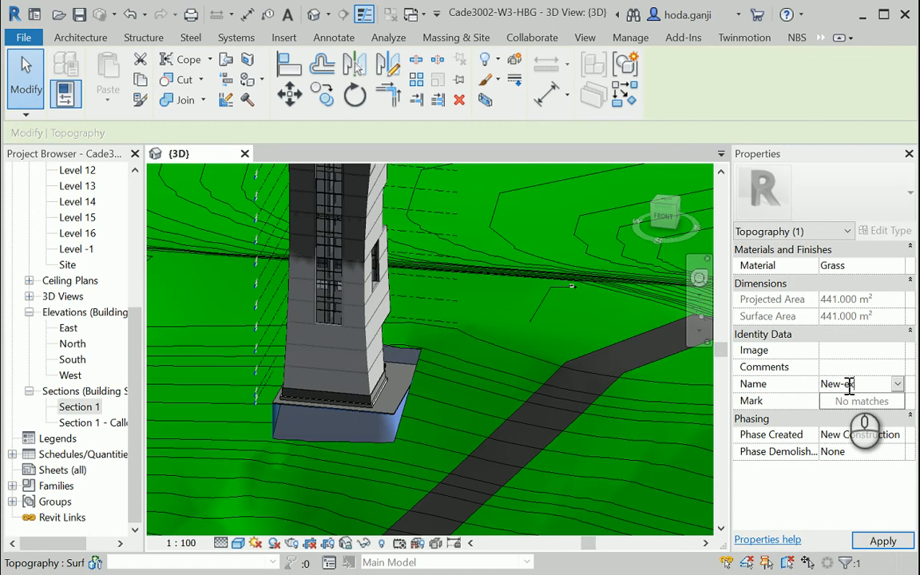
{"action": "type", "text": "xcavat"}
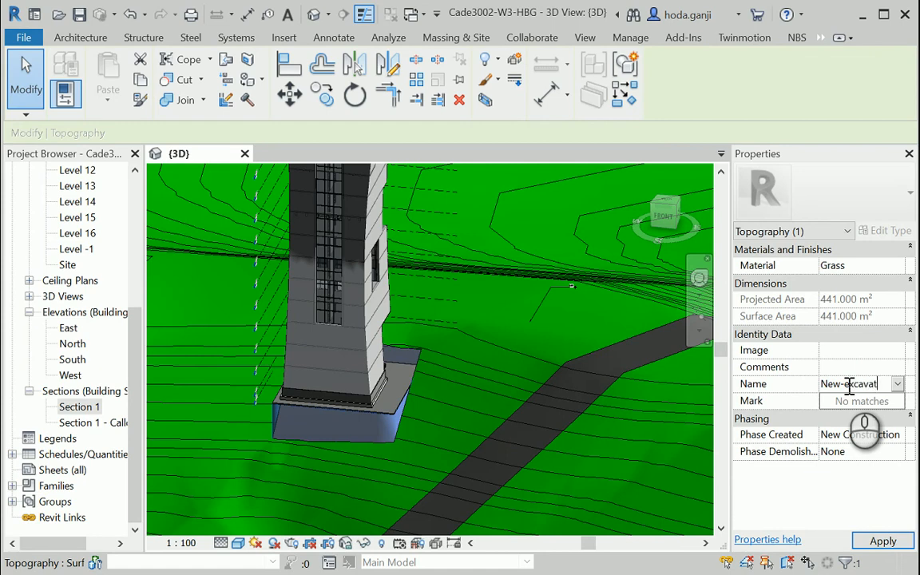
{"action": "type", "text": "ion"}
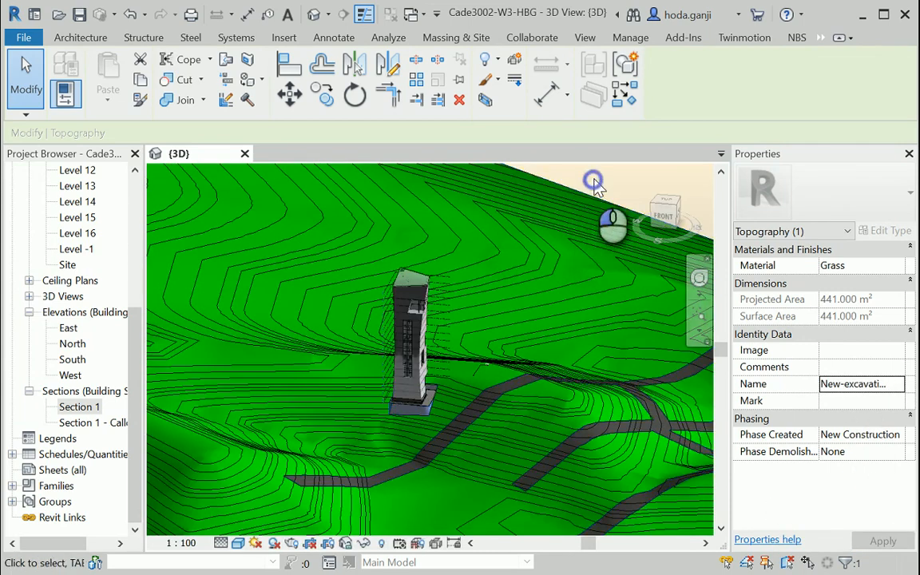
Create a Graded Region from the ex-Topo grass surface, entering Edit Surface mode with cut/fill volumes
{"action": "left_click", "coordinate": [332, 39]}
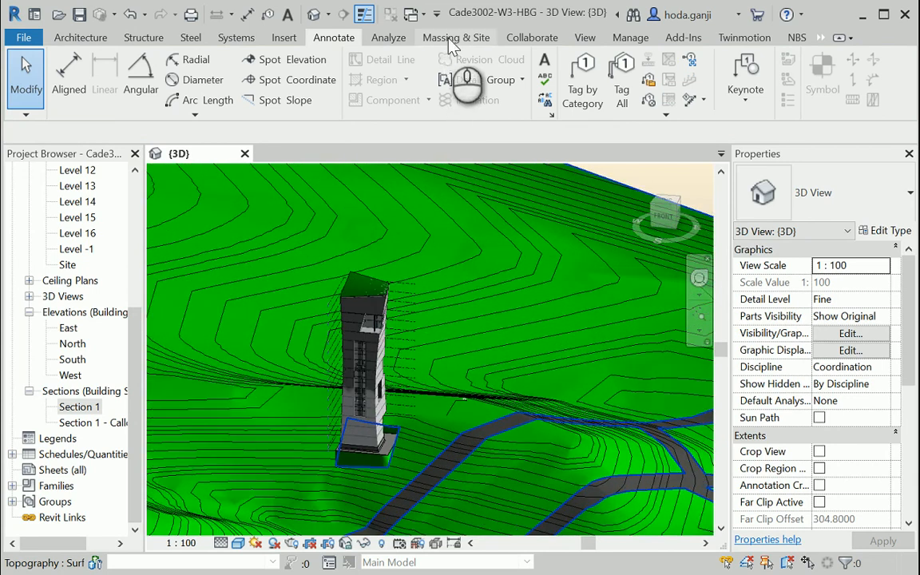
{"action": "left_click", "coordinate": [456, 38]}
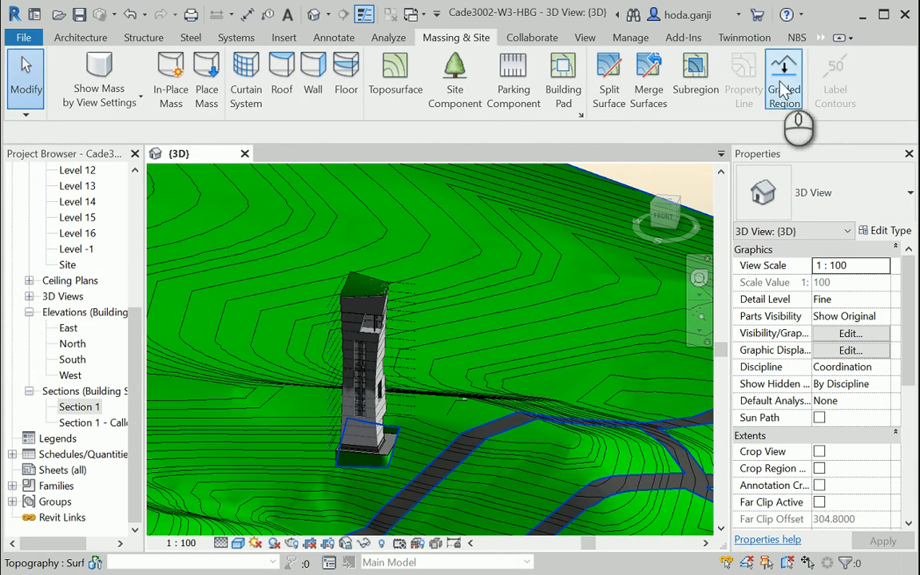
{"action": "mouse_move", "coordinate": [783, 72]}
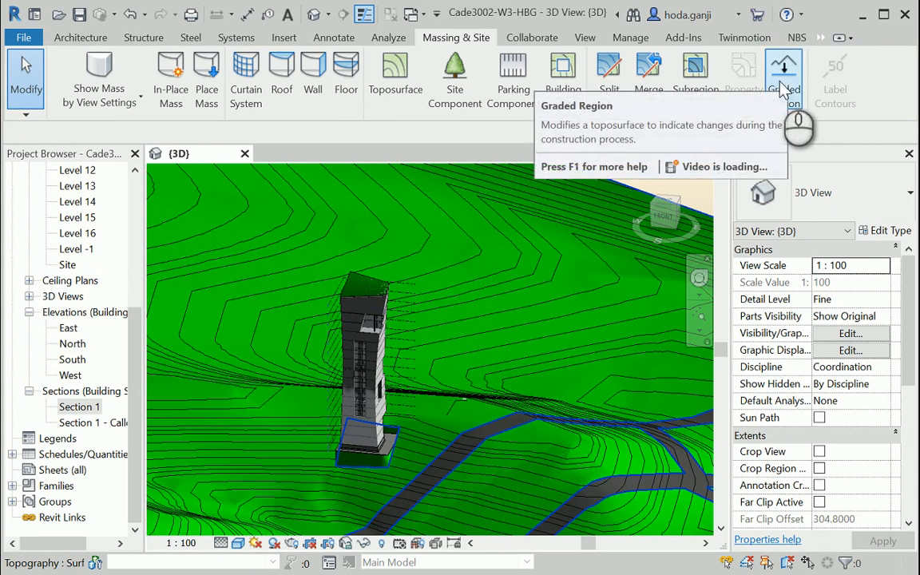
{"action": "left_click", "coordinate": [782, 61]}
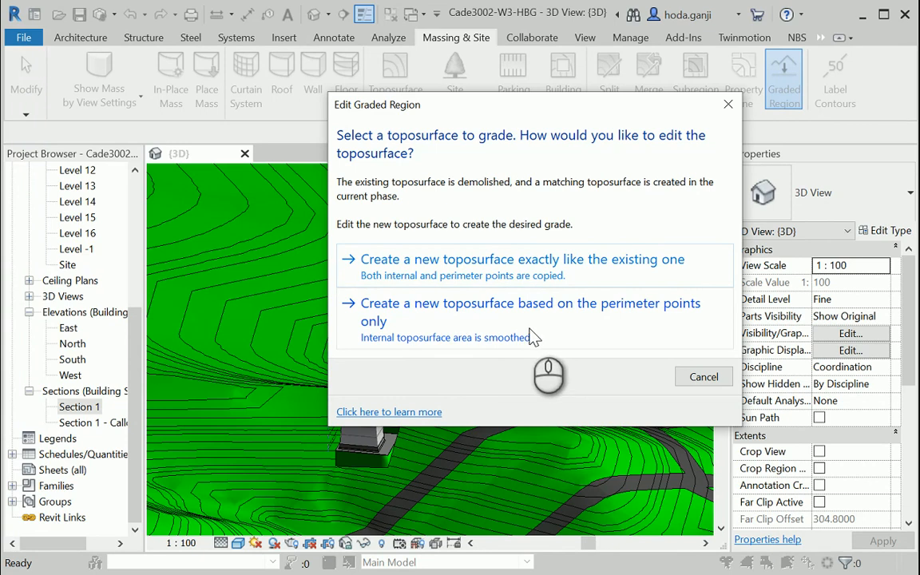
{"action": "mouse_move", "coordinate": [511, 275]}
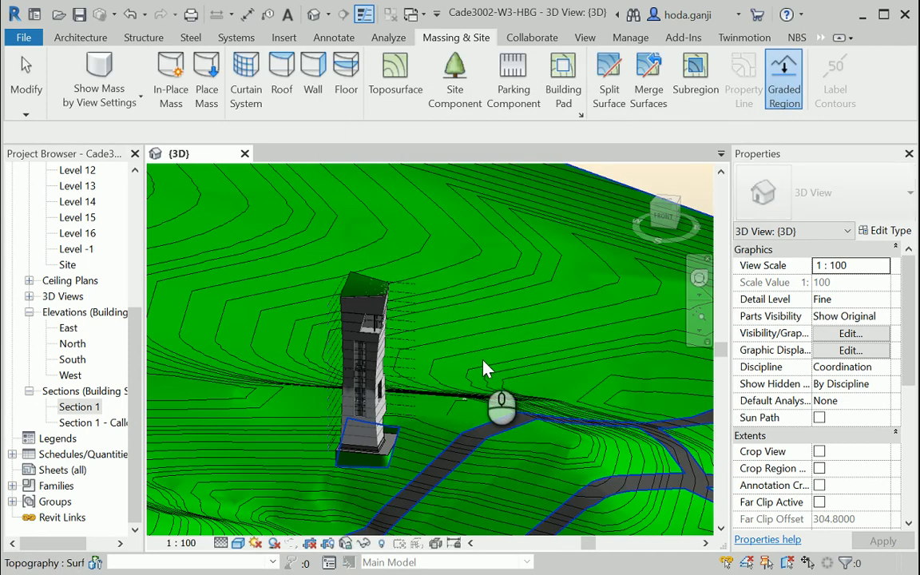
{"action": "left_click", "coordinate": [486, 364]}
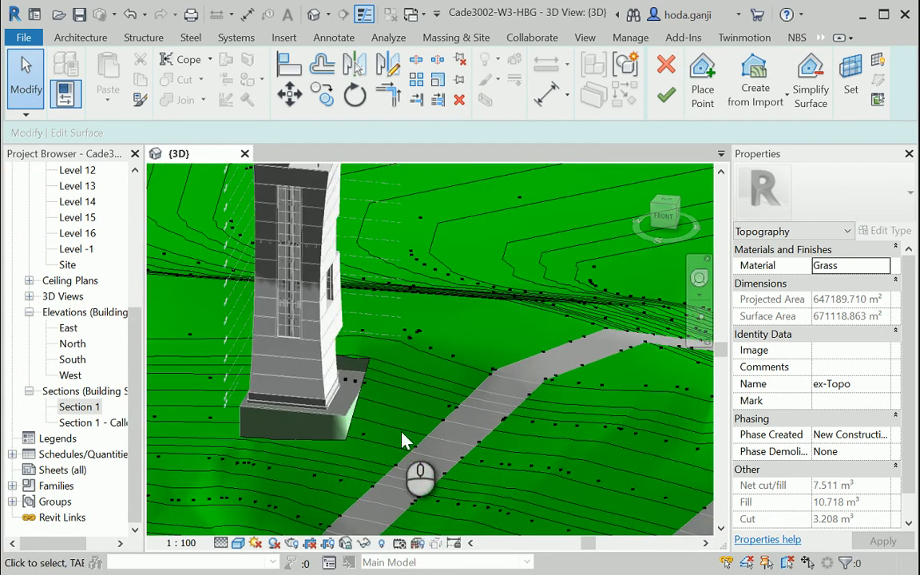
{"action": "mouse_move", "coordinate": [664, 91]}
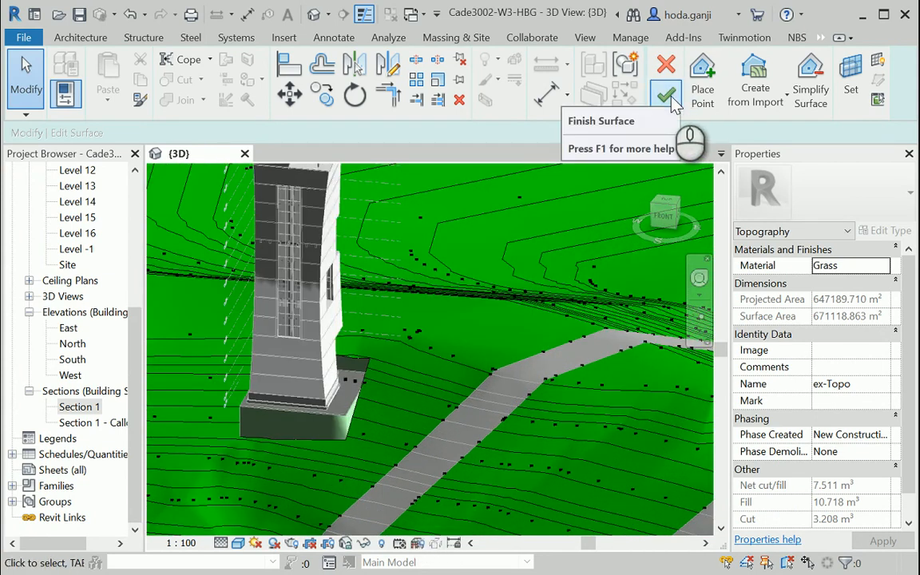
{"action": "mouse_move", "coordinate": [685, 140]}
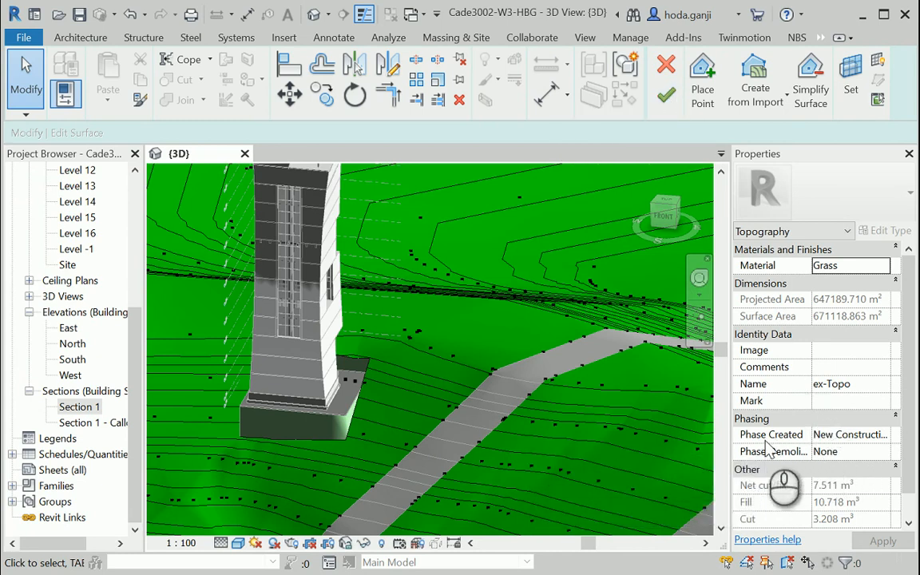
{"action": "mouse_move", "coordinate": [854, 447]}
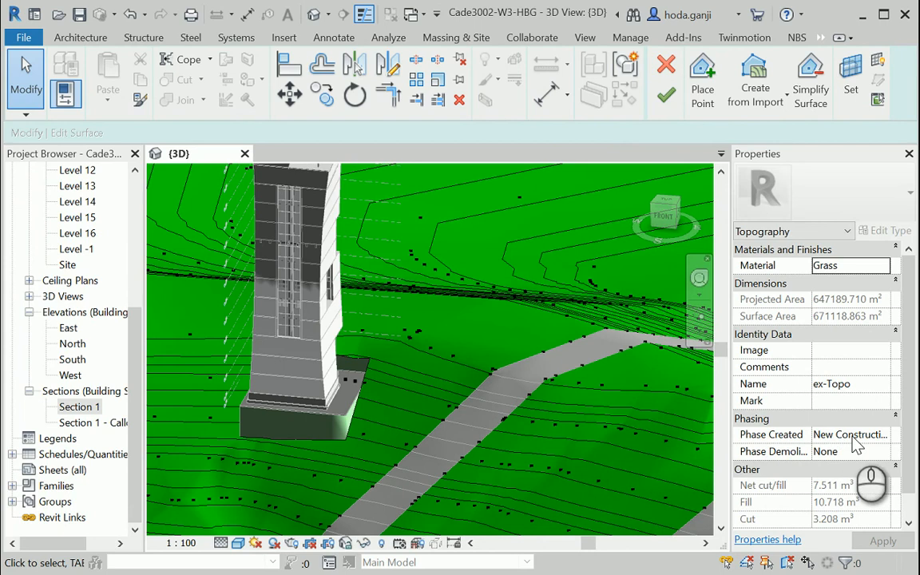
Change the graded toposurface's name from ex-Topo to New-Topo and apply it
{"action": "left_click", "coordinate": [846, 384]}
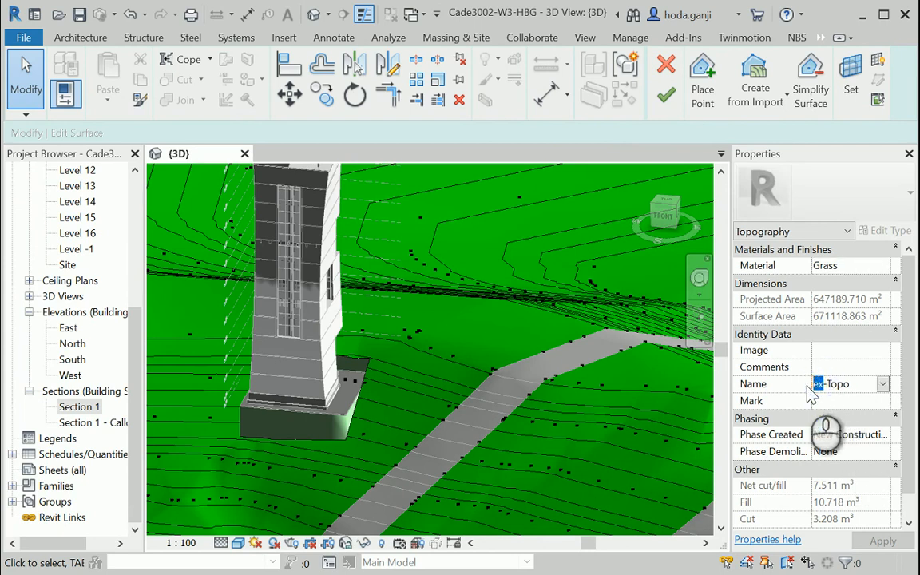
{"action": "type", "text": "New-Topo"}
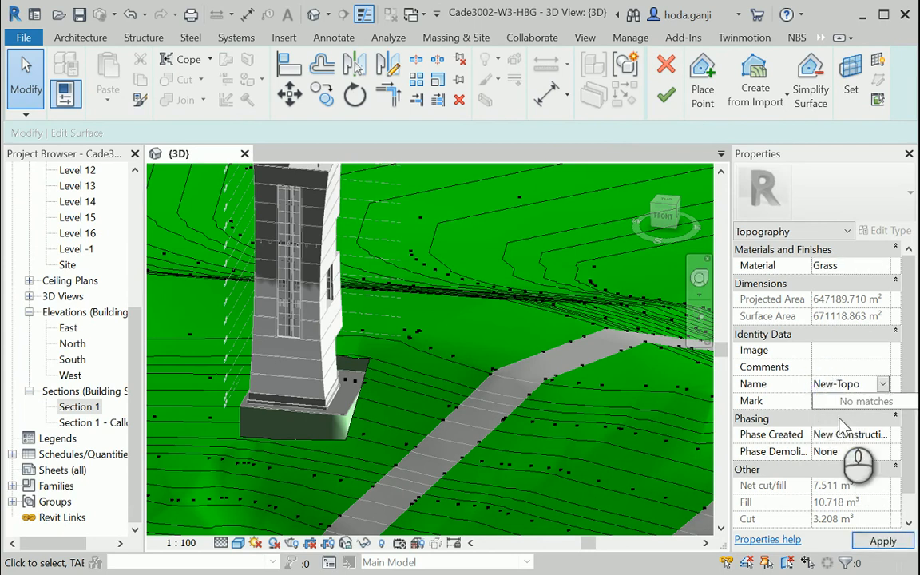
{"action": "type", "text": "ex-Topo"}
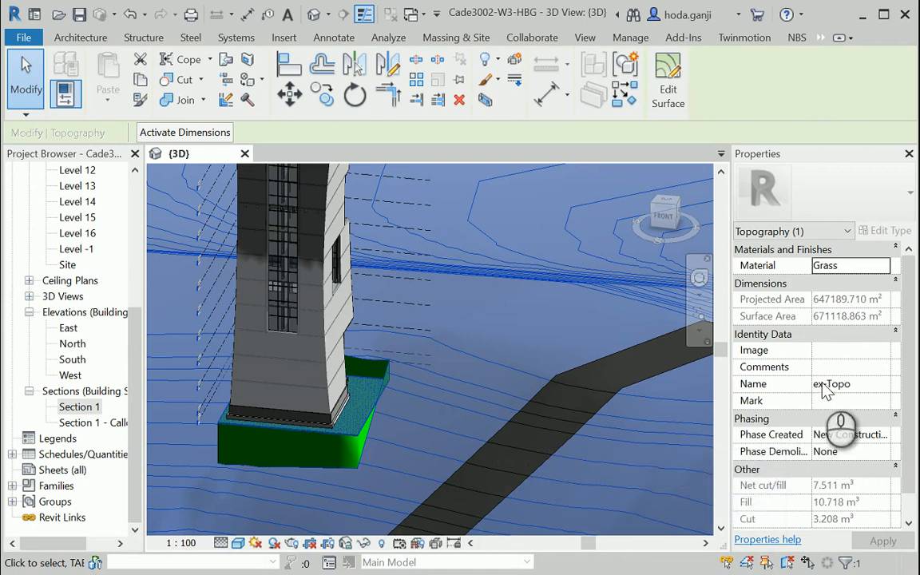
{"action": "left_click", "coordinate": [846, 383]}
{"action": "type", "text": "New"}
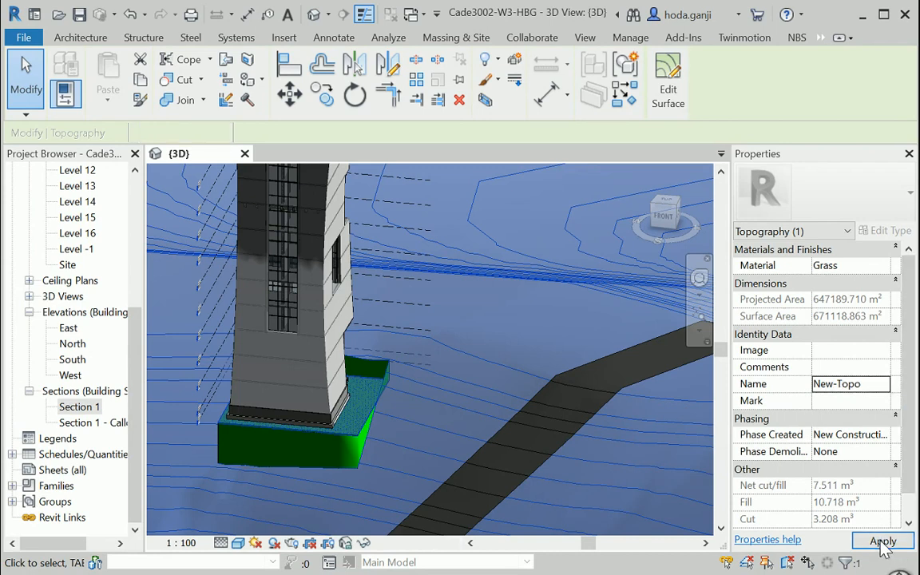
{"action": "left_click", "coordinate": [882, 540]}
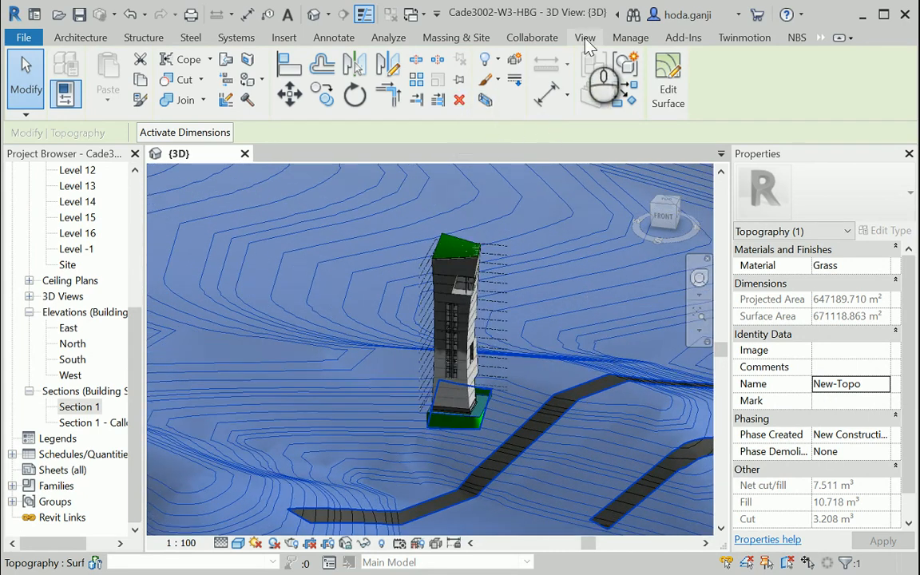
Create a new Schedule/Quantities of the Topography category
{"action": "left_click", "coordinate": [584, 38]}
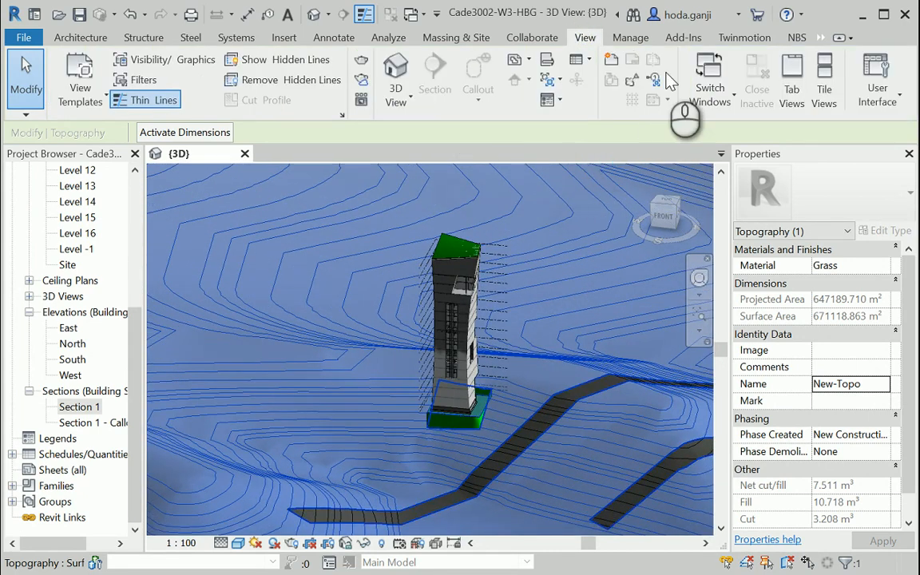
{"action": "left_click", "coordinate": [575, 59]}
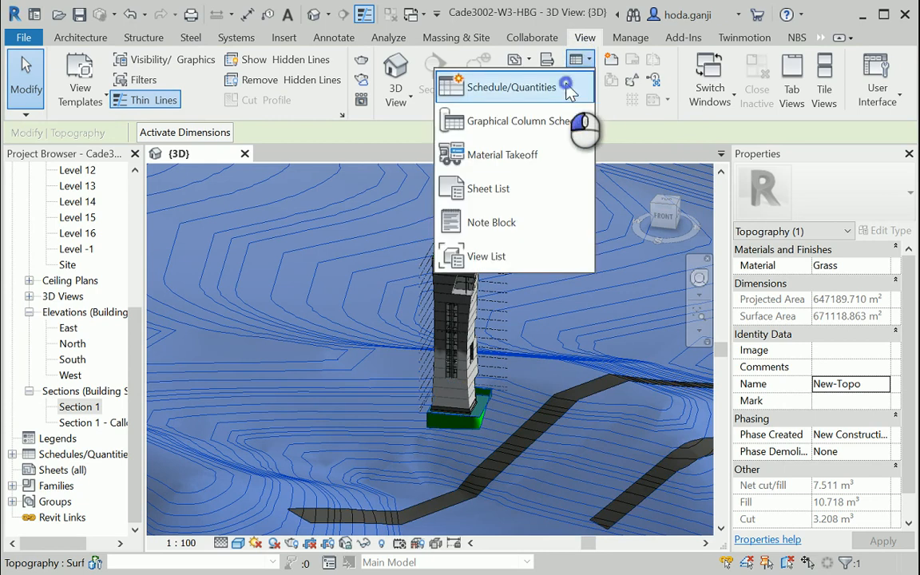
{"action": "left_click", "coordinate": [510, 86]}
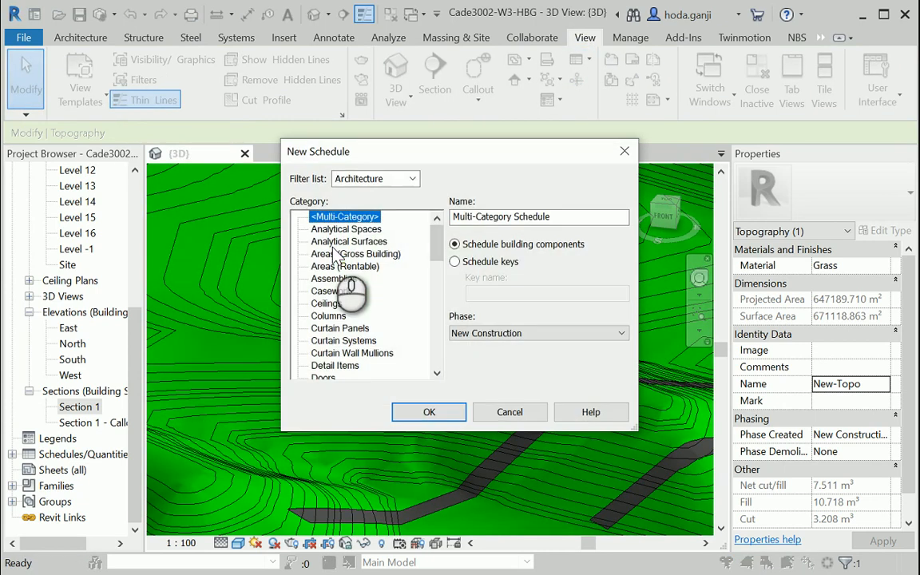
{"action": "left_click", "coordinate": [354, 252]}
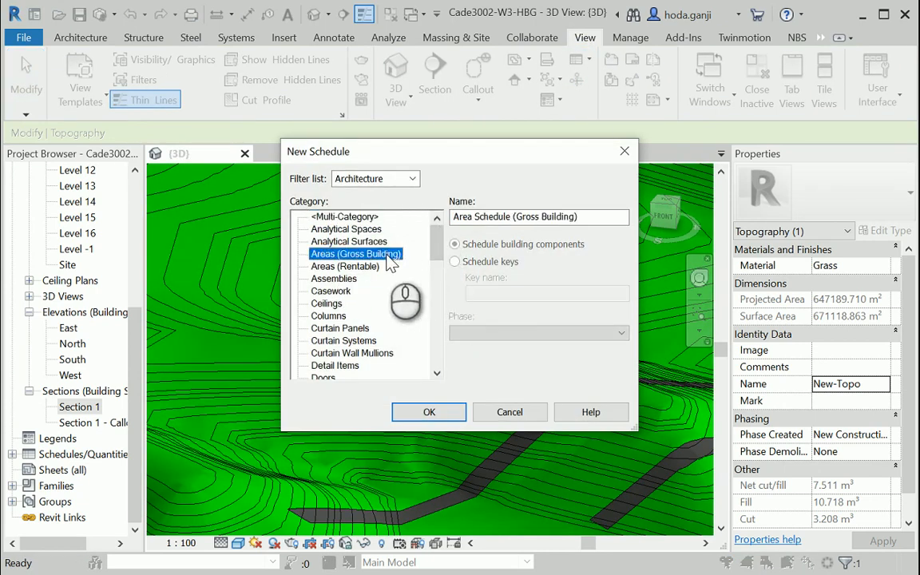
{"action": "left_click", "coordinate": [335, 340]}
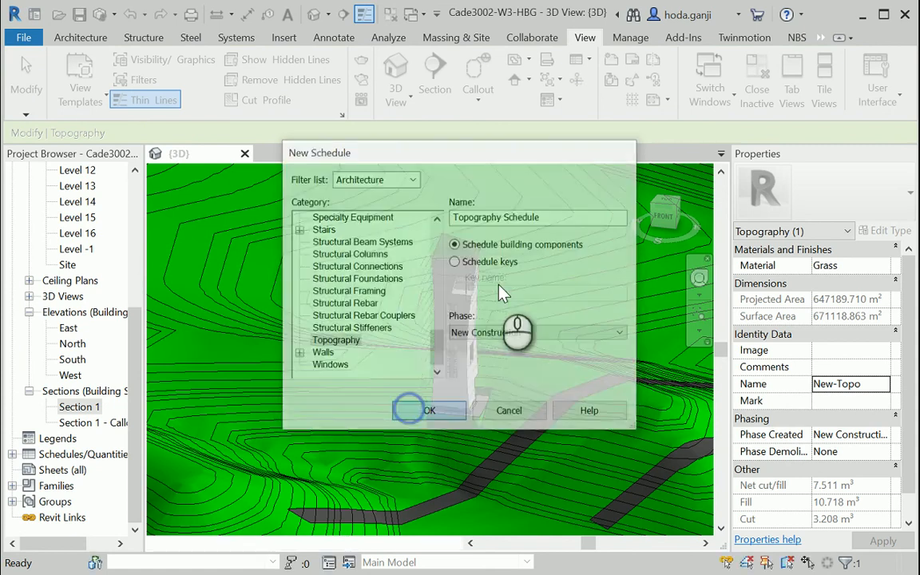
{"action": "left_click", "coordinate": [429, 411]}
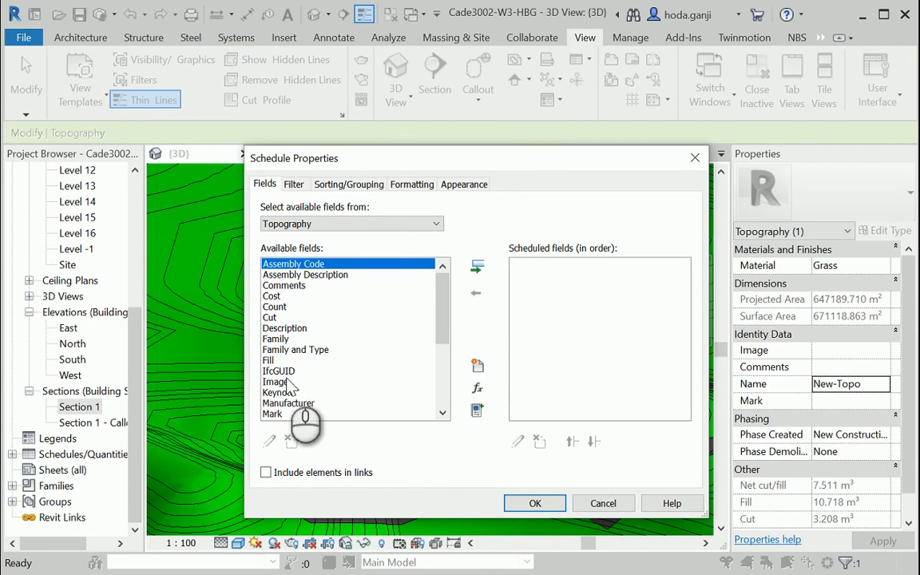
Add Cut, Phase Created and the other topography fields to the schedule
{"action": "left_click", "coordinate": [268, 316]}
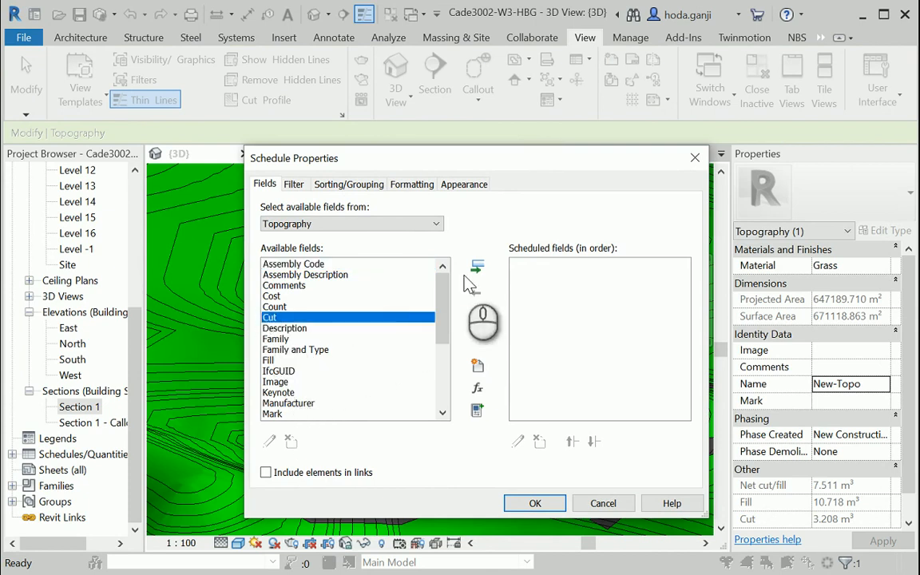
{"action": "left_click", "coordinate": [476, 265]}
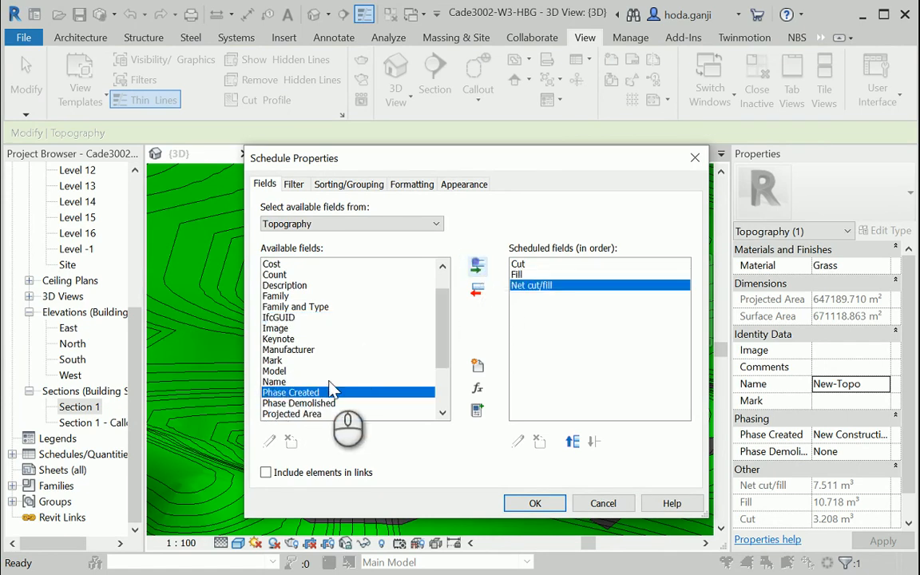
{"action": "mouse_move", "coordinate": [478, 267]}
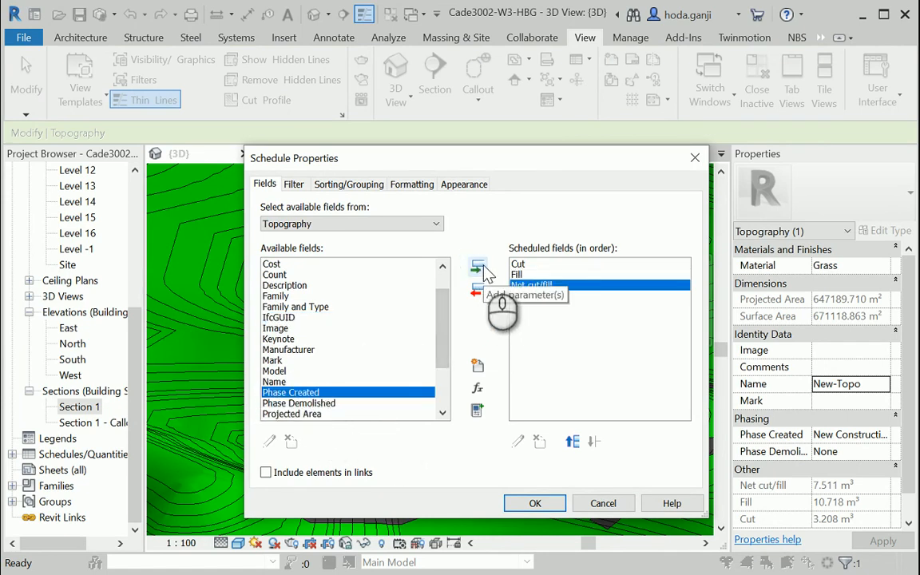
{"action": "left_click", "coordinate": [478, 265]}
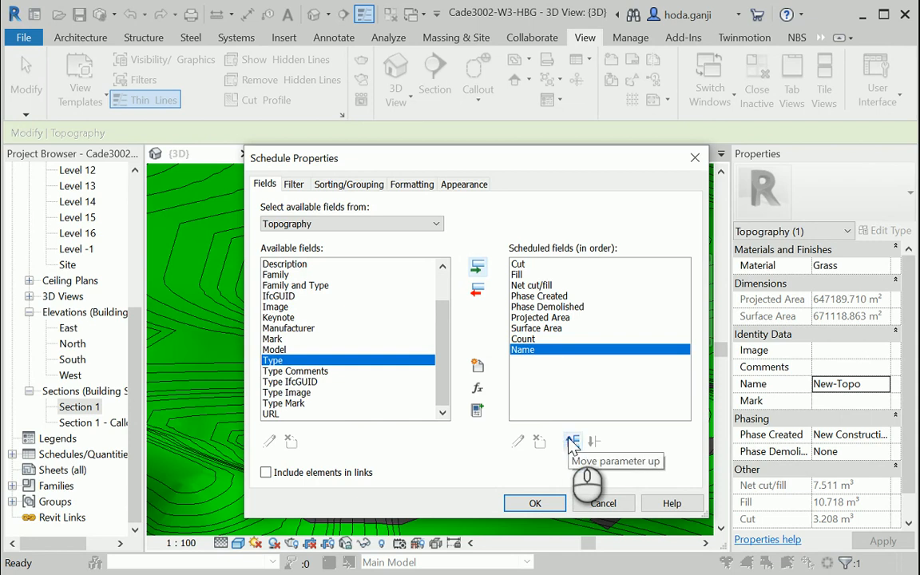
Reorder the fields so Name then Count come first, and confirm the field list
{"action": "left_click", "coordinate": [572, 441]}
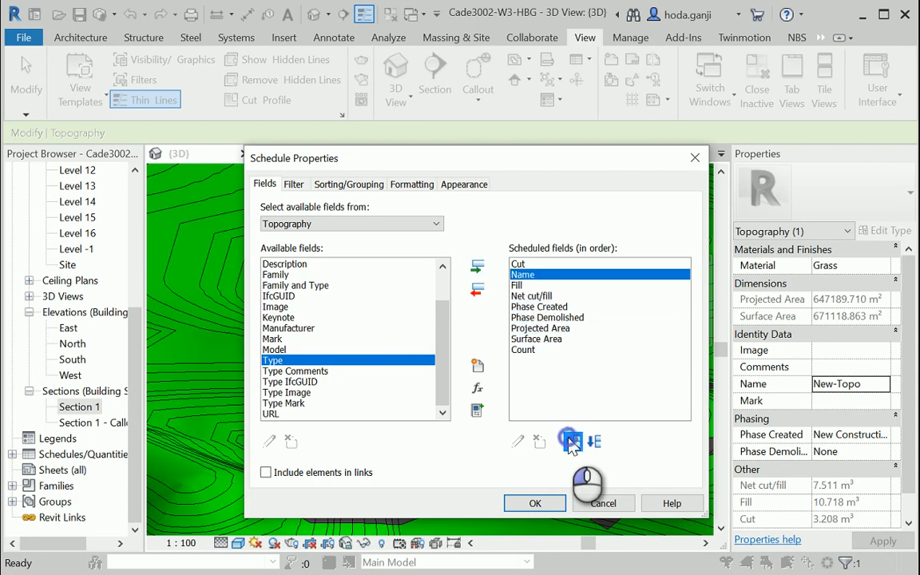
{"action": "left_click", "coordinate": [570, 440]}
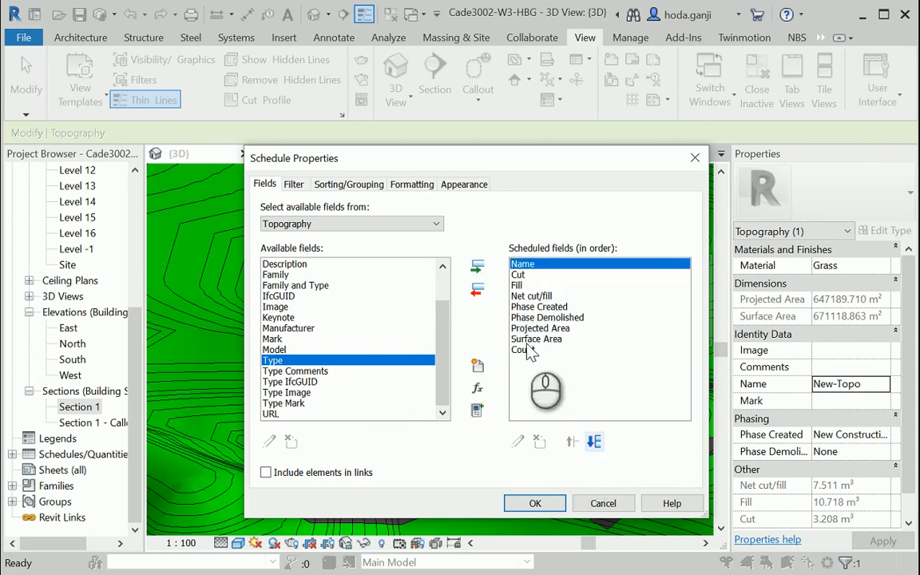
{"action": "left_click", "coordinate": [570, 441]}
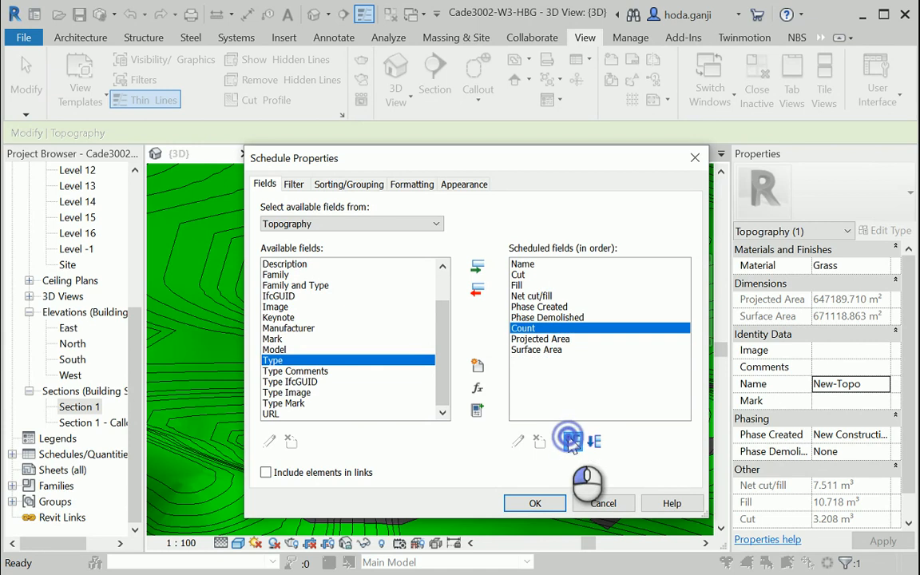
{"action": "left_click", "coordinate": [570, 441]}
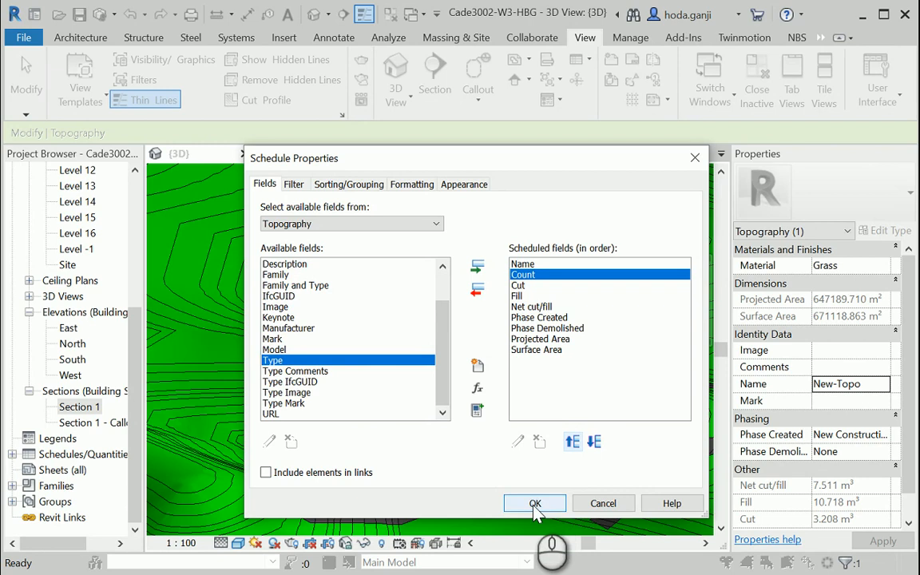
{"action": "left_click", "coordinate": [533, 503]}
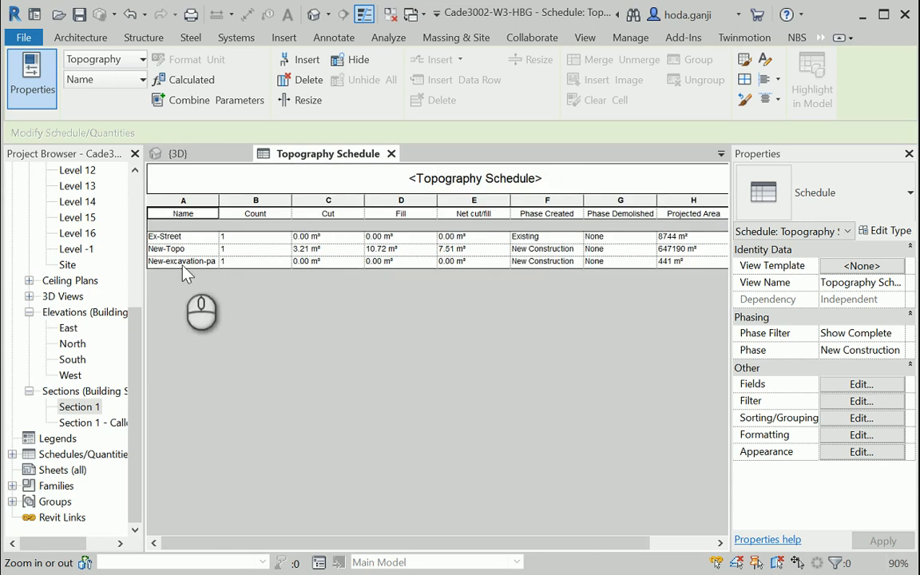
{"action": "mouse_move", "coordinate": [517, 279]}
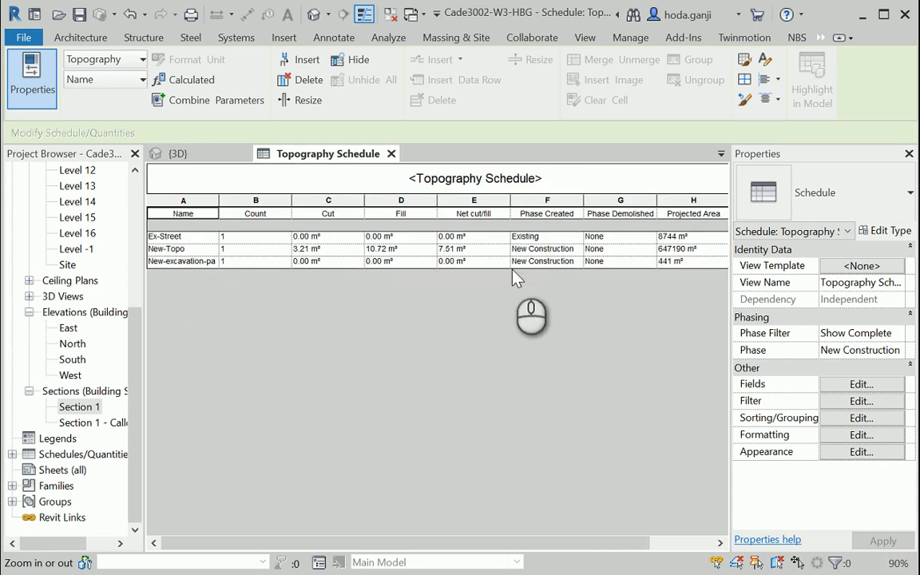
{"action": "mouse_move", "coordinate": [326, 275]}
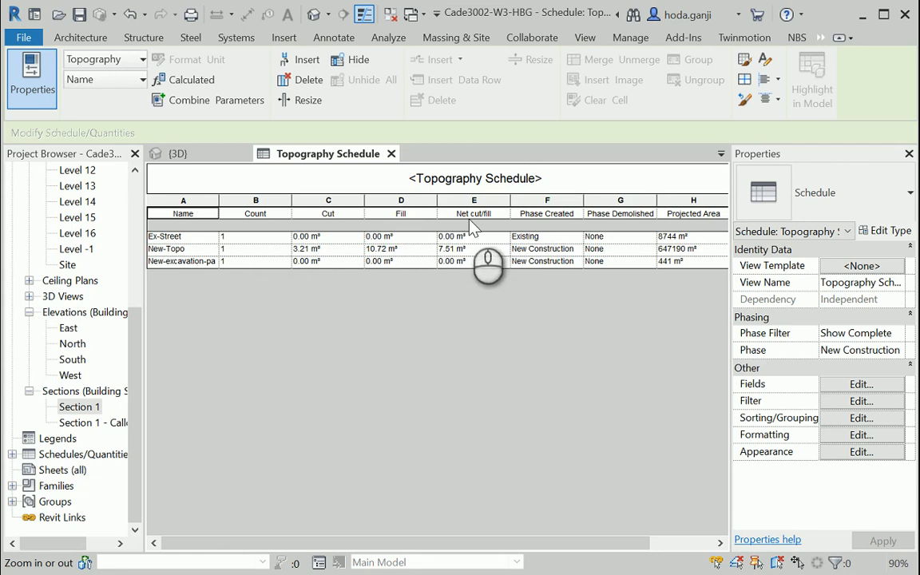
{"action": "mouse_move", "coordinate": [177, 246]}
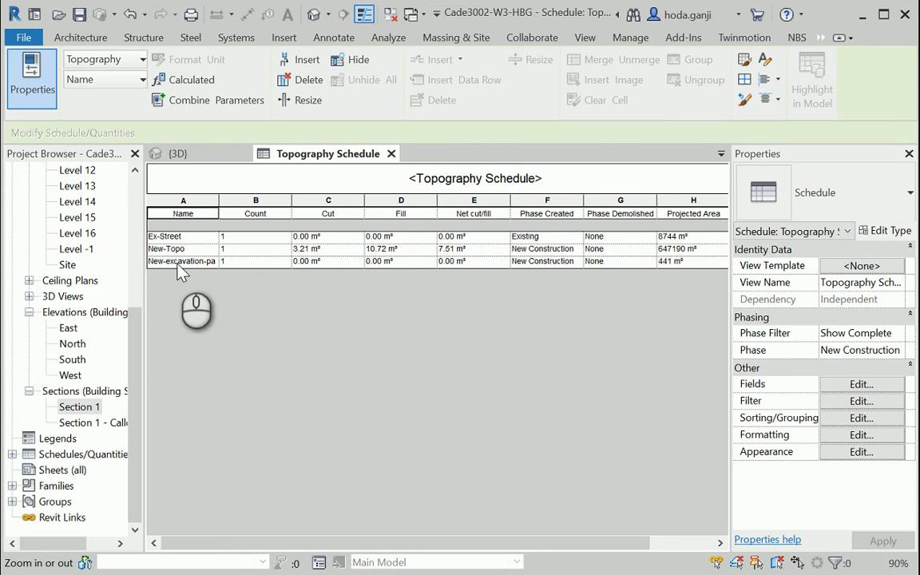
{"action": "mouse_move", "coordinate": [211, 256]}
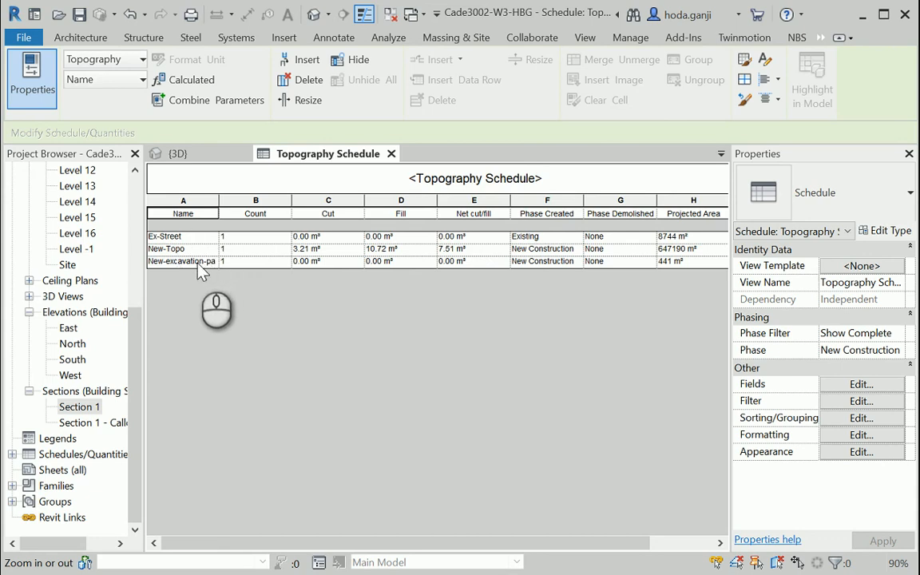
{"action": "mouse_move", "coordinate": [182, 249]}
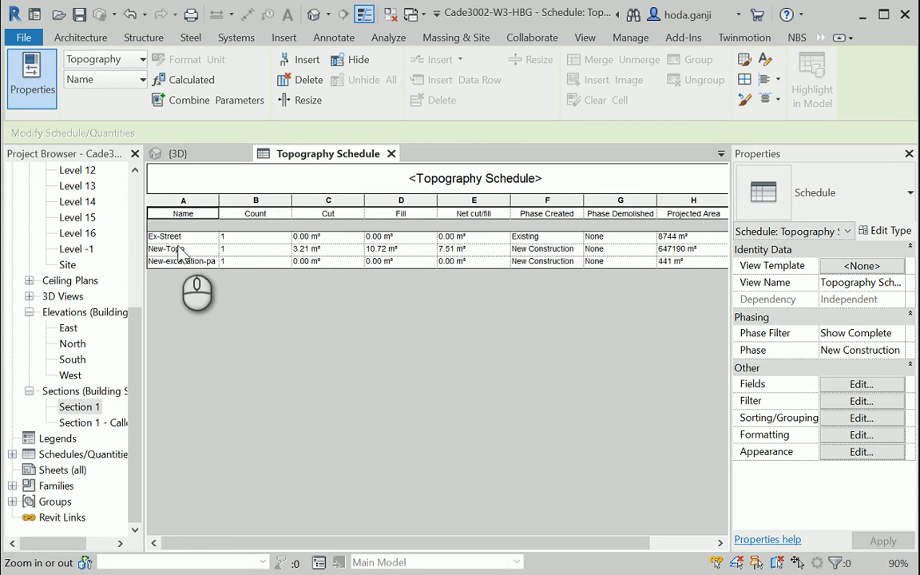
{"action": "mouse_move", "coordinate": [186, 268]}
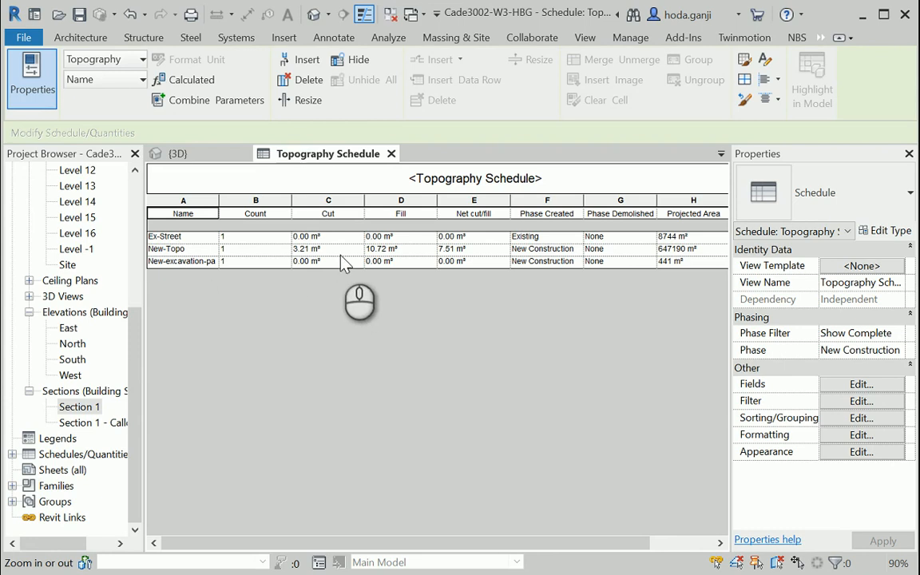
{"action": "mouse_move", "coordinate": [334, 249]}
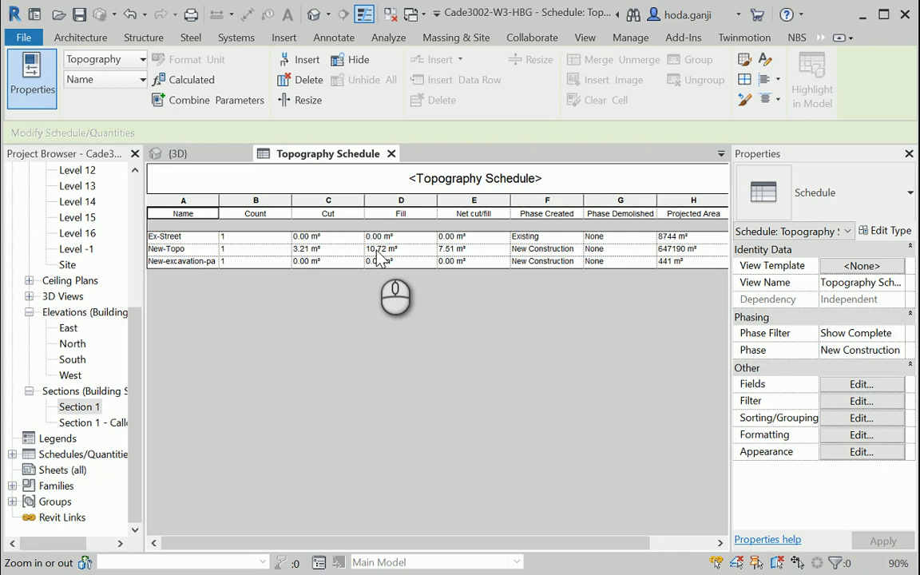
{"action": "mouse_move", "coordinate": [409, 229]}
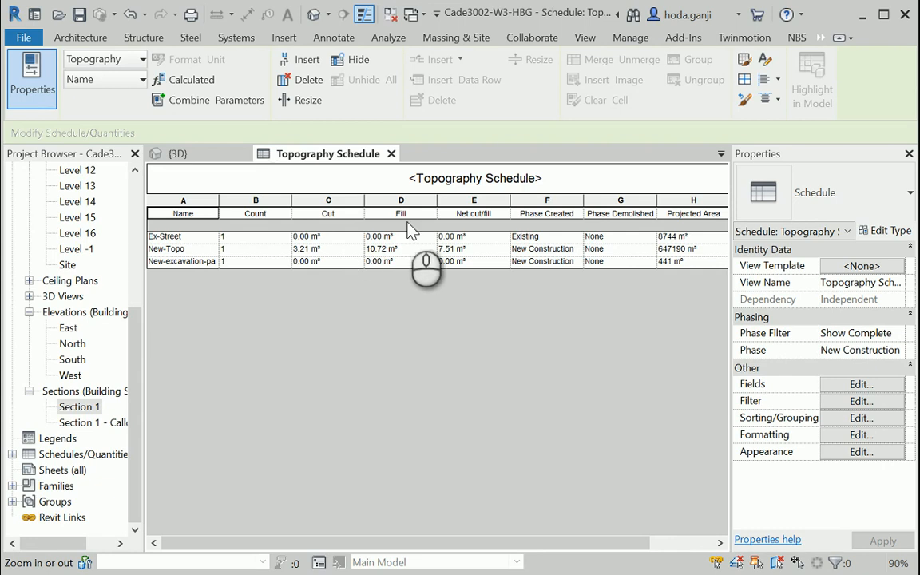
{"action": "mouse_move", "coordinate": [479, 255]}
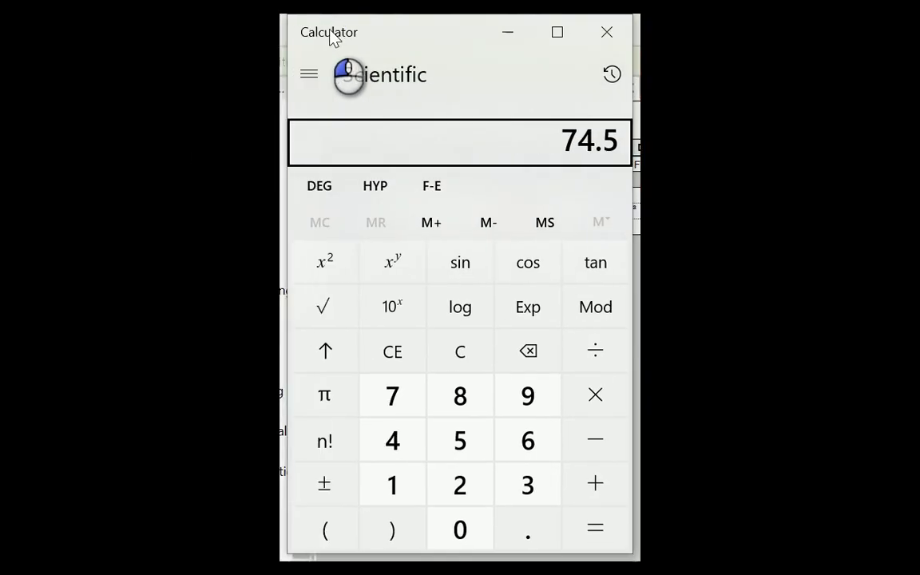
{"action": "mouse_move", "coordinate": [441, 163]}
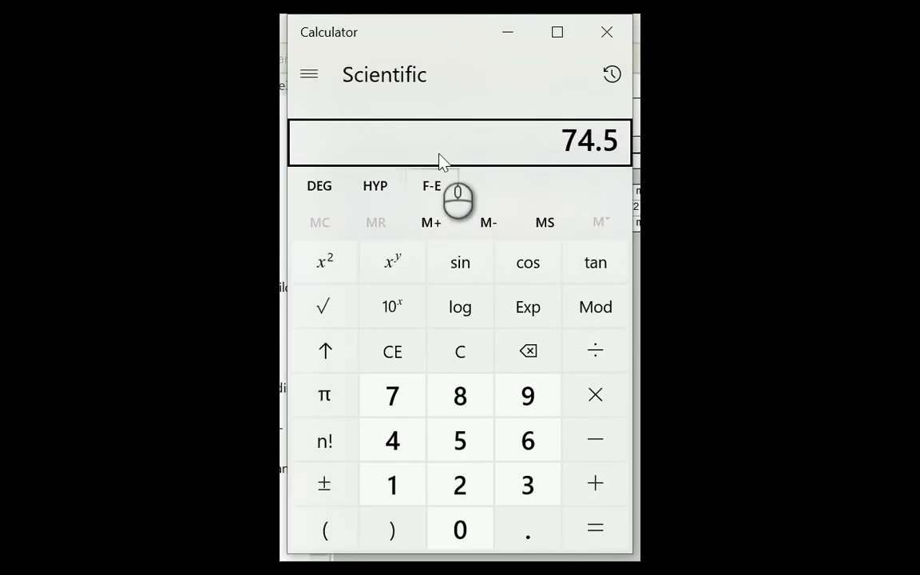
Compute a check figure in Windows Calculator, giving 74.5
{"action": "left_click", "coordinate": [459, 528]}
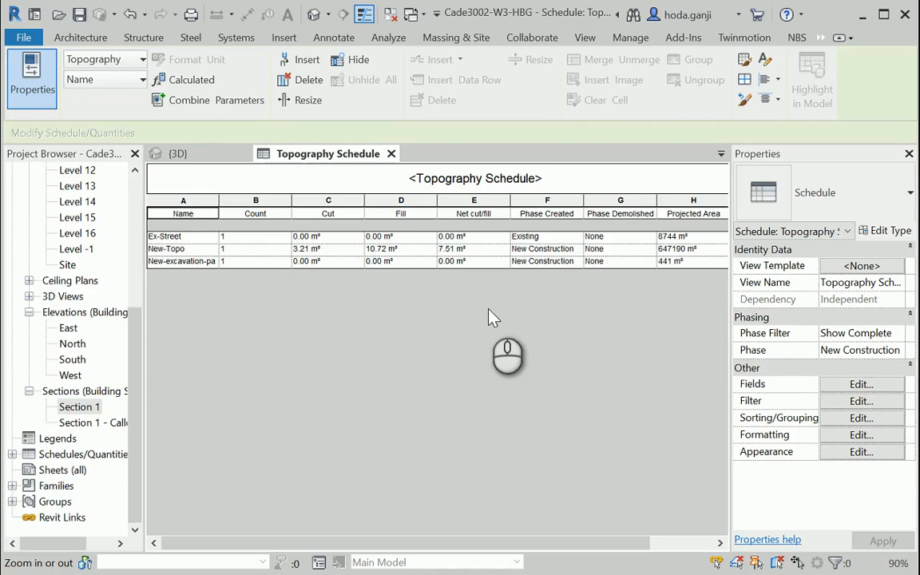
{"action": "mouse_move", "coordinate": [401, 254]}
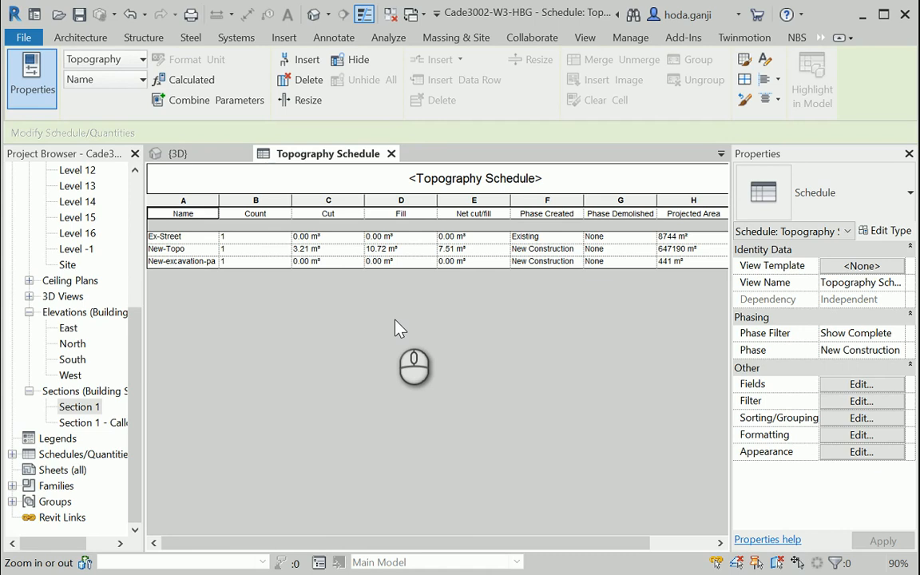
{"action": "mouse_move", "coordinate": [428, 326]}
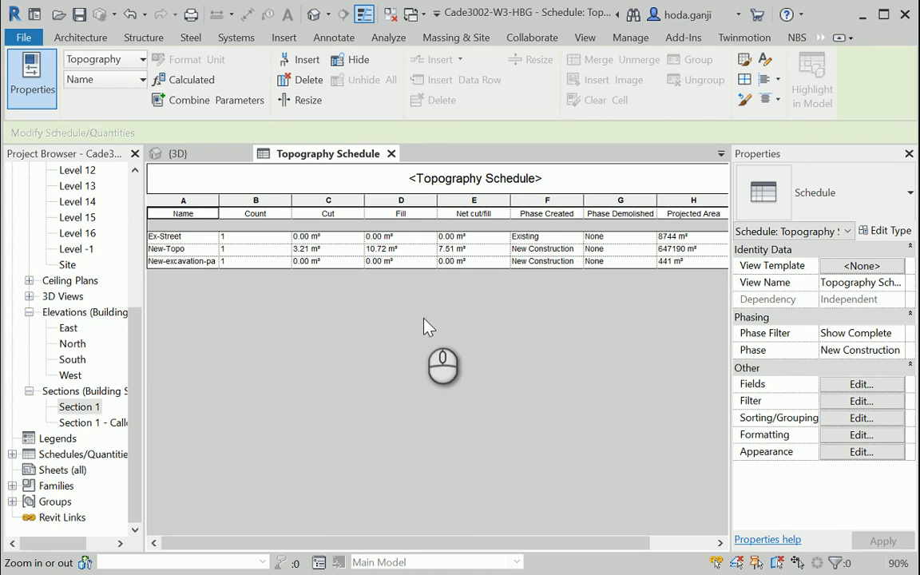
{"action": "mouse_move", "coordinate": [444, 312]}
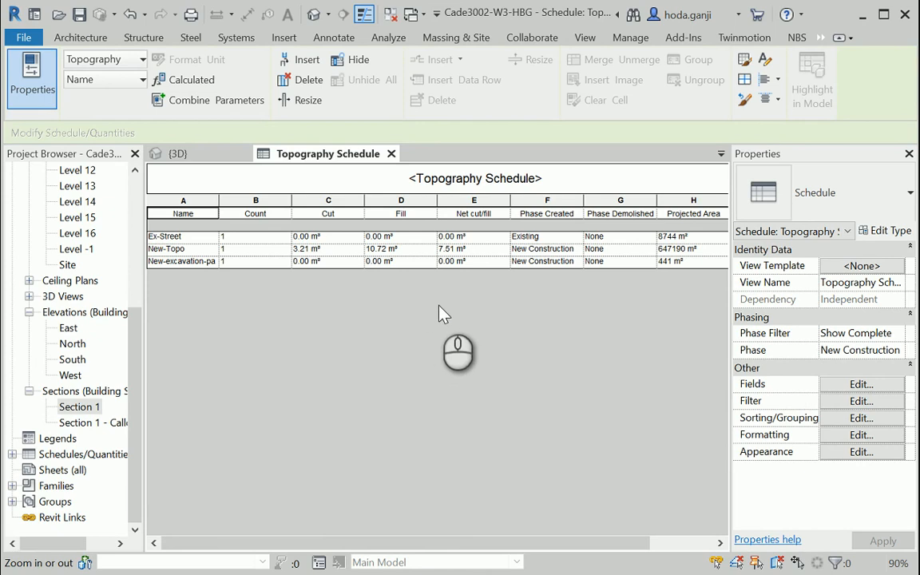
{"action": "mouse_move", "coordinate": [572, 447]}
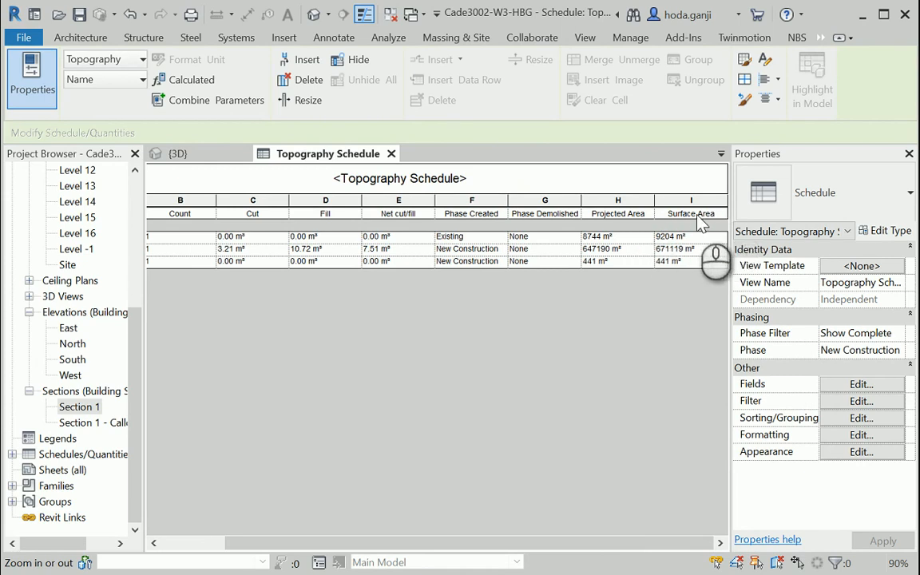
{"action": "mouse_move", "coordinate": [623, 260]}
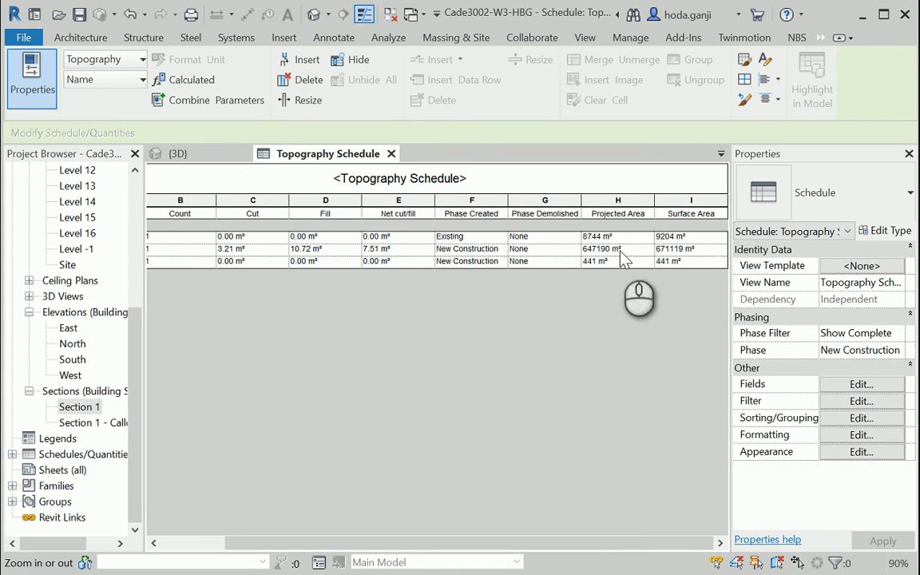
{"action": "mouse_move", "coordinate": [491, 383]}
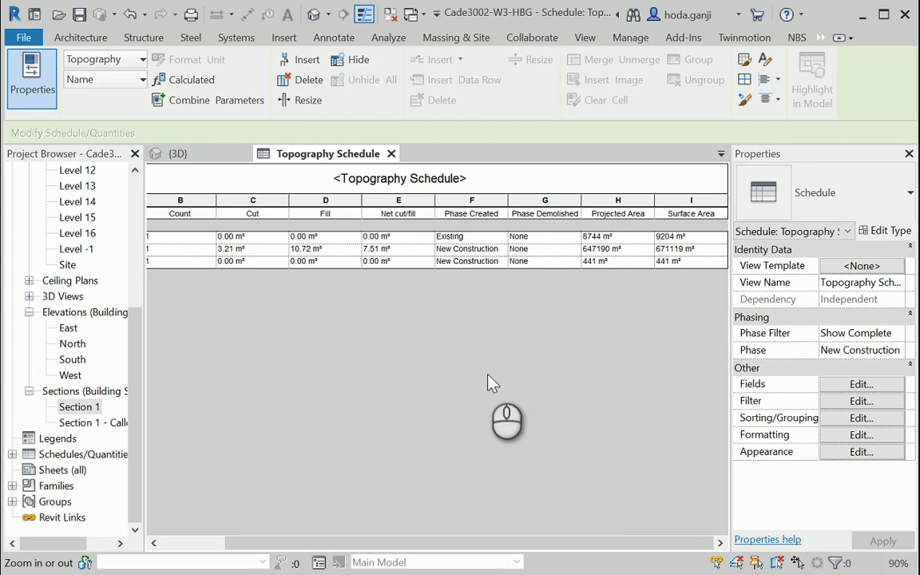
{"action": "mouse_move", "coordinate": [571, 326]}
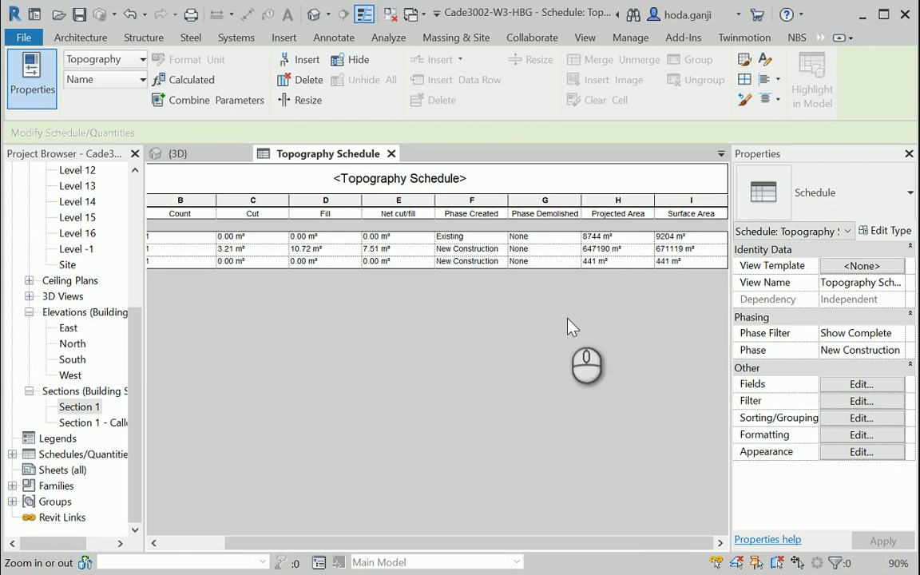
{"action": "mouse_move", "coordinate": [578, 328]}
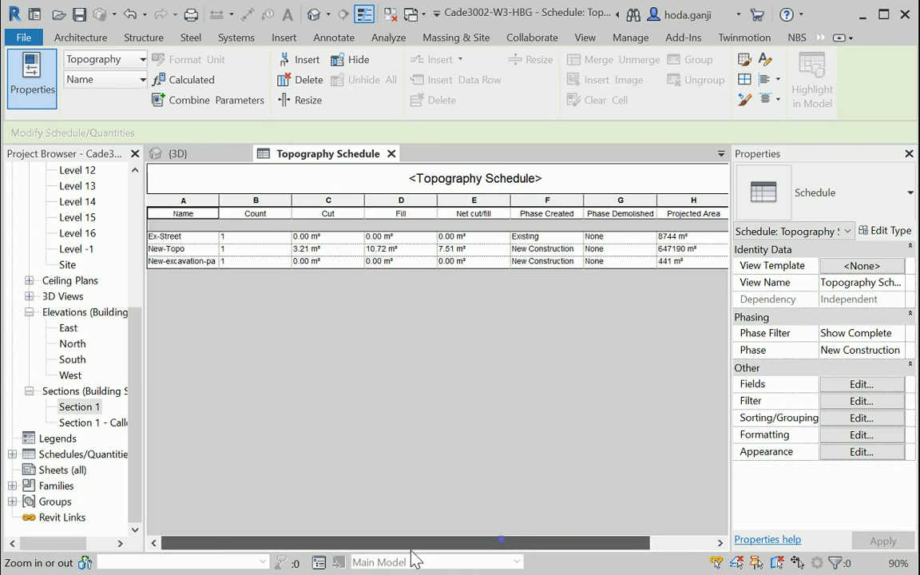
{"action": "mouse_move", "coordinate": [287, 319]}
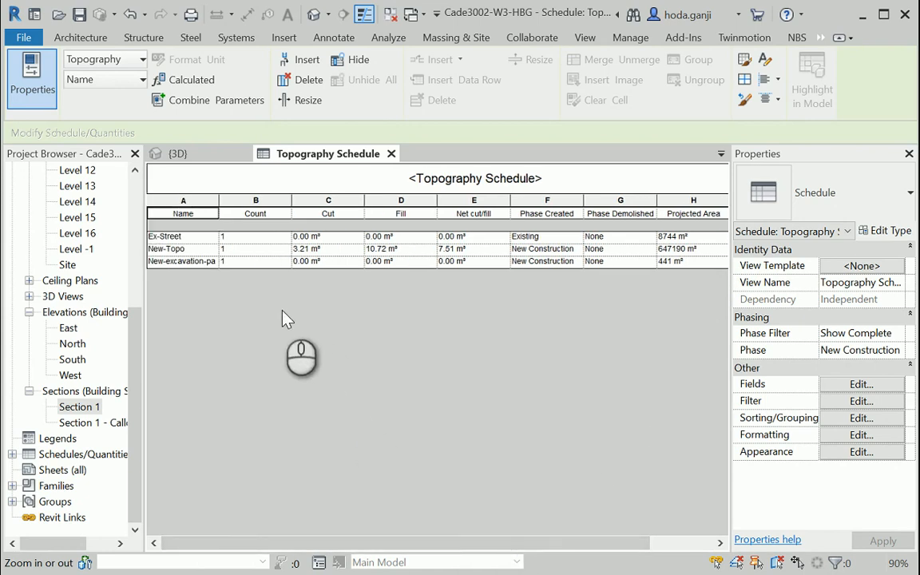
{"action": "mouse_move", "coordinate": [632, 320]}
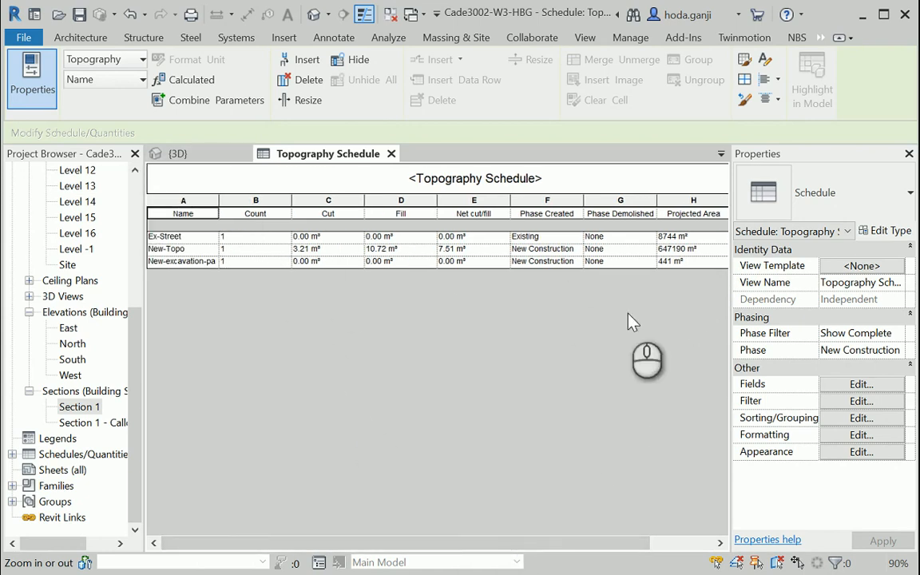
{"action": "left_click", "coordinate": [856, 383]}
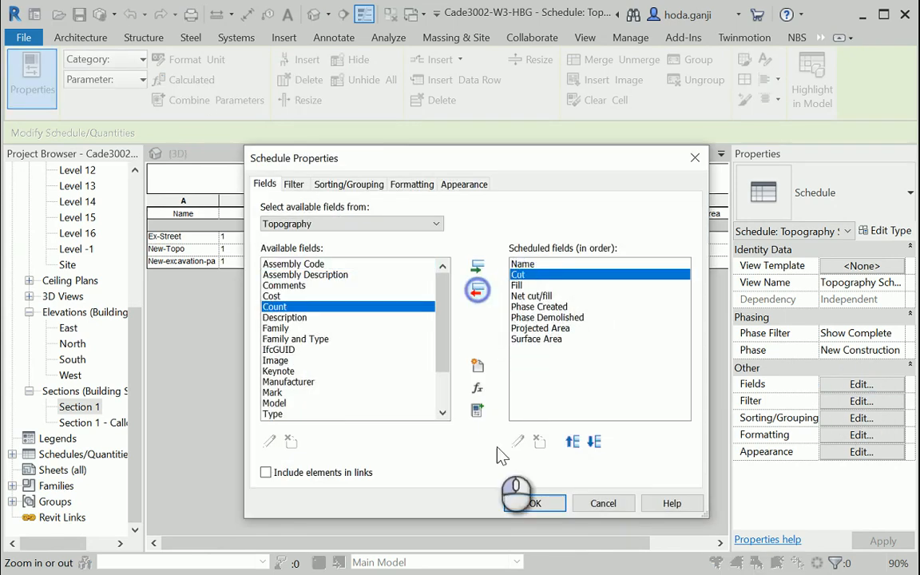
Confirm the schedule fields with Count removed, leaving Name, Cut, Fill, phases and areas
{"action": "left_click", "coordinate": [540, 503]}
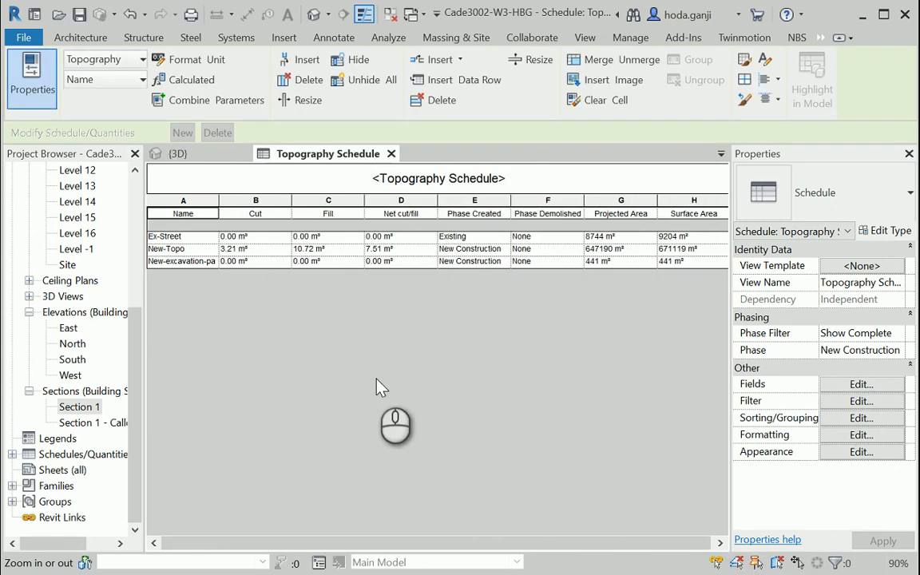